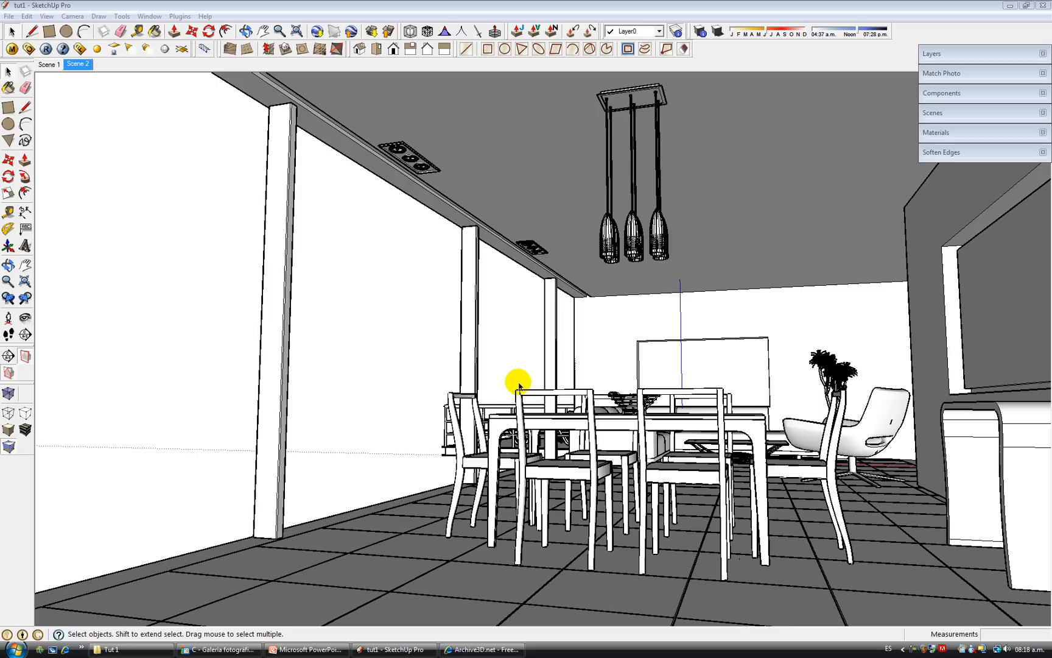
pyautogui.moveTo(632, 415)
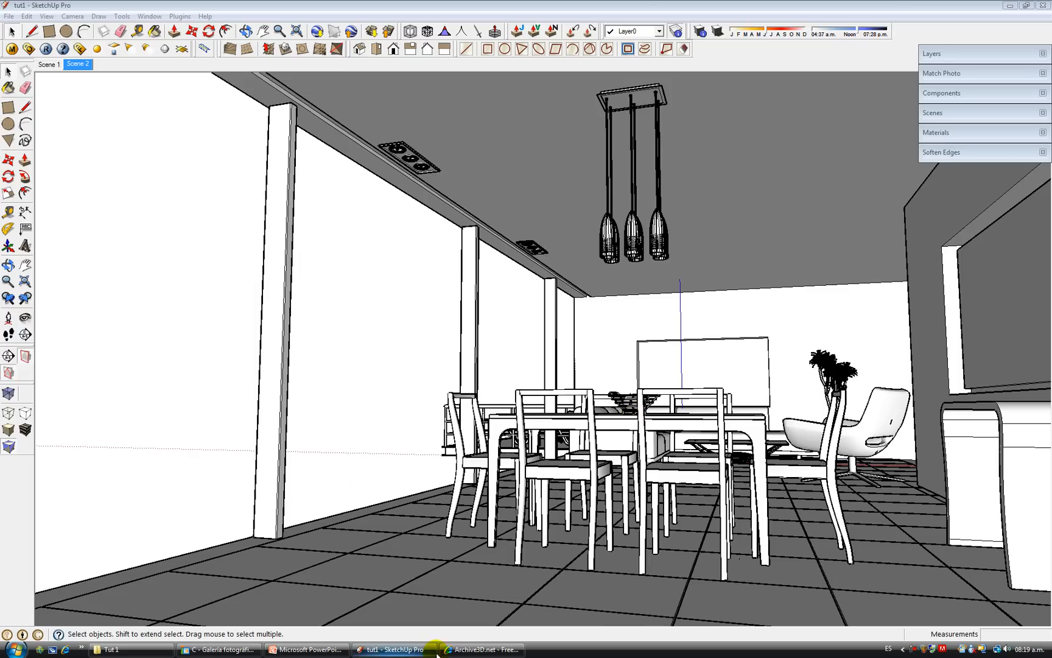
# Glance at the workflow presentation, then bring SketchUp and its Layers tray back up.
pyautogui.click(305, 649)
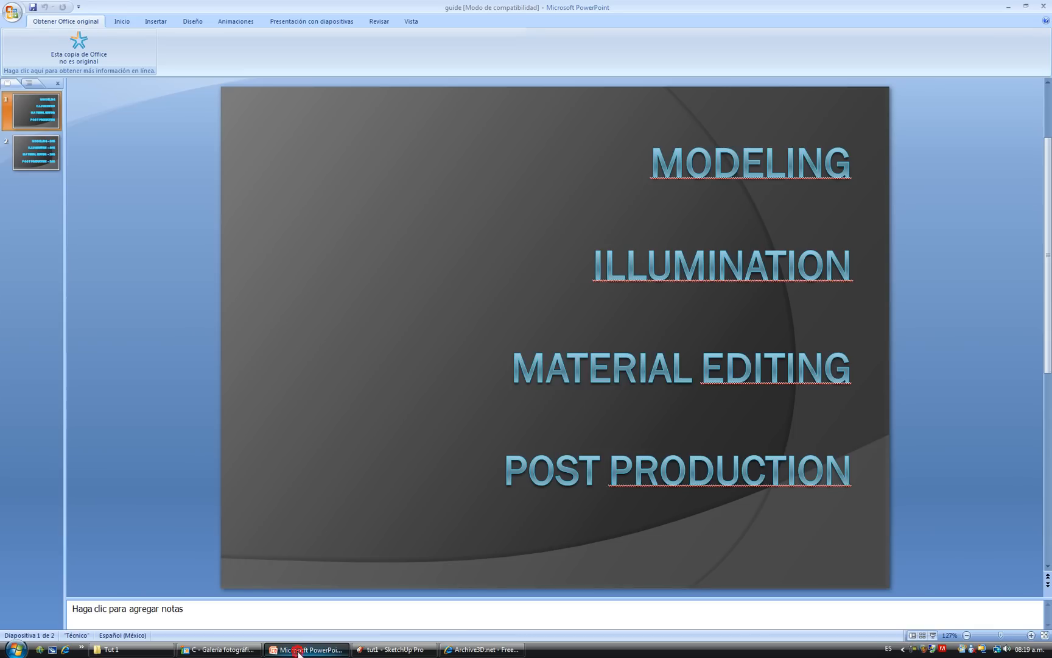
pyautogui.moveTo(748, 200)
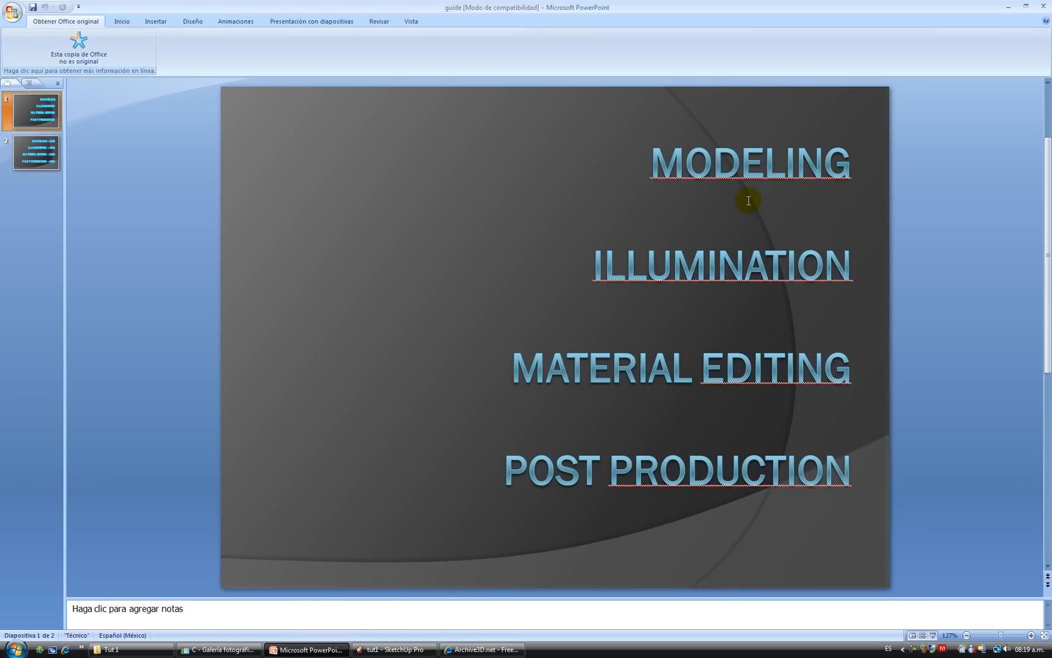
pyautogui.moveTo(770, 296)
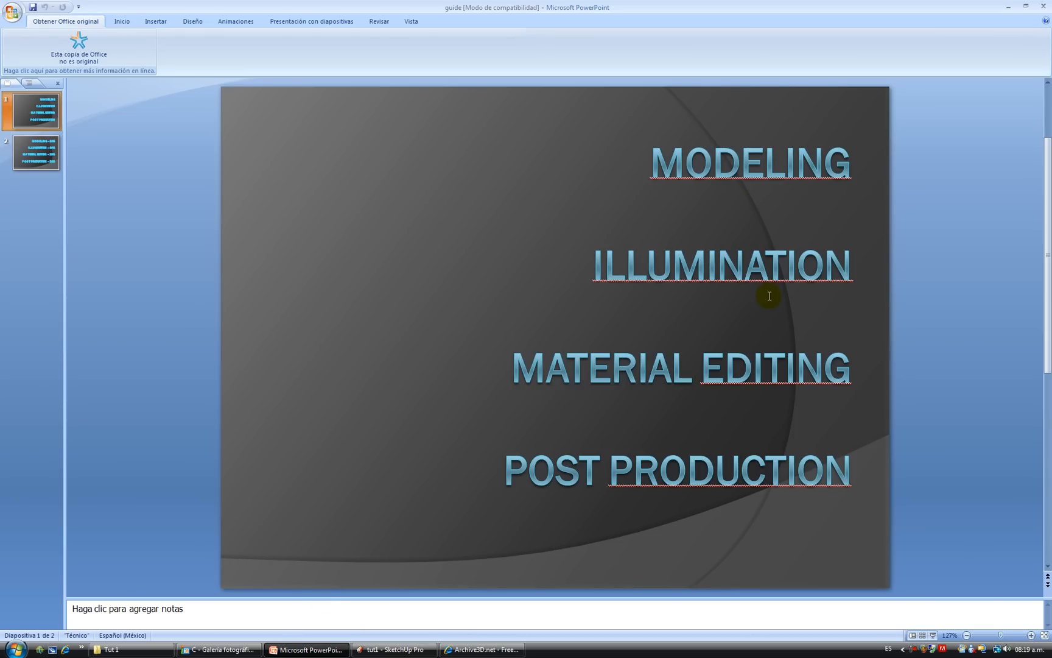
pyautogui.moveTo(660, 399)
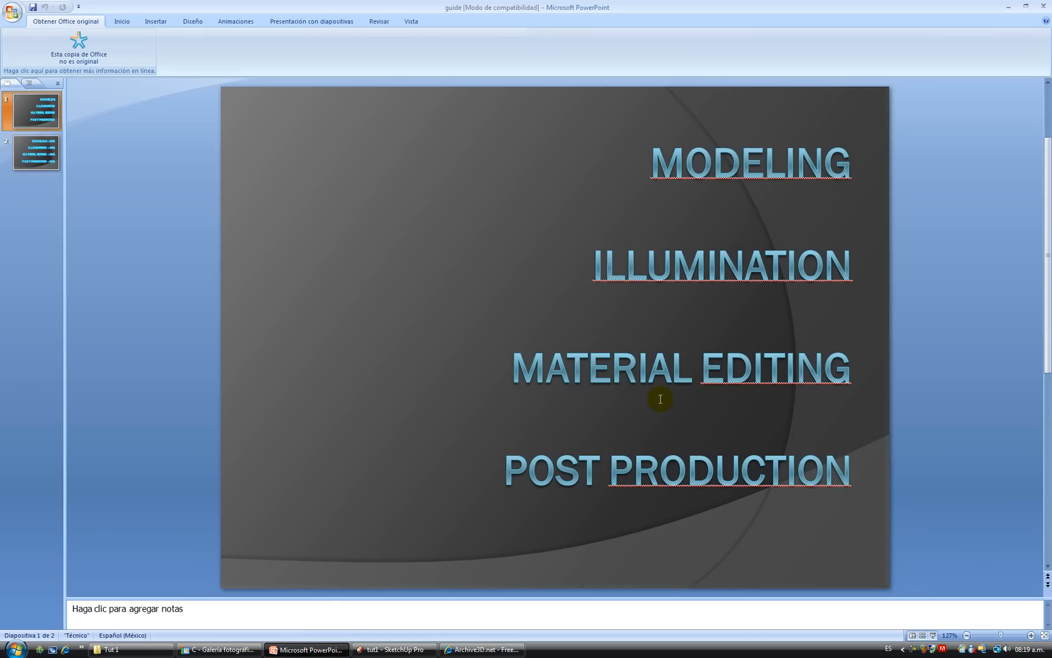
pyautogui.moveTo(699, 383)
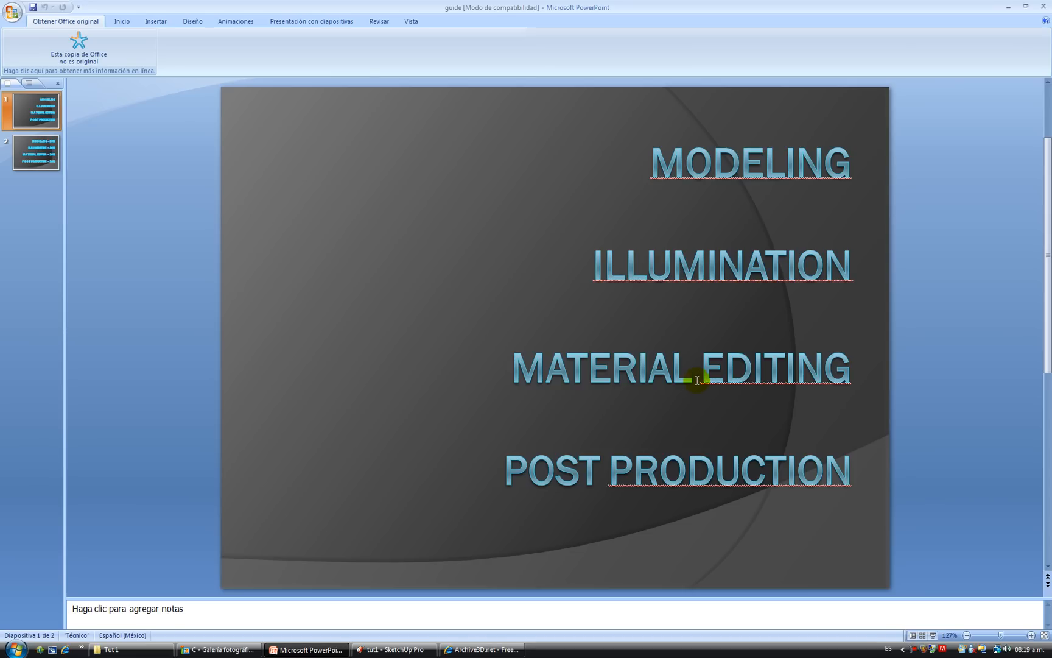
pyautogui.moveTo(676, 173)
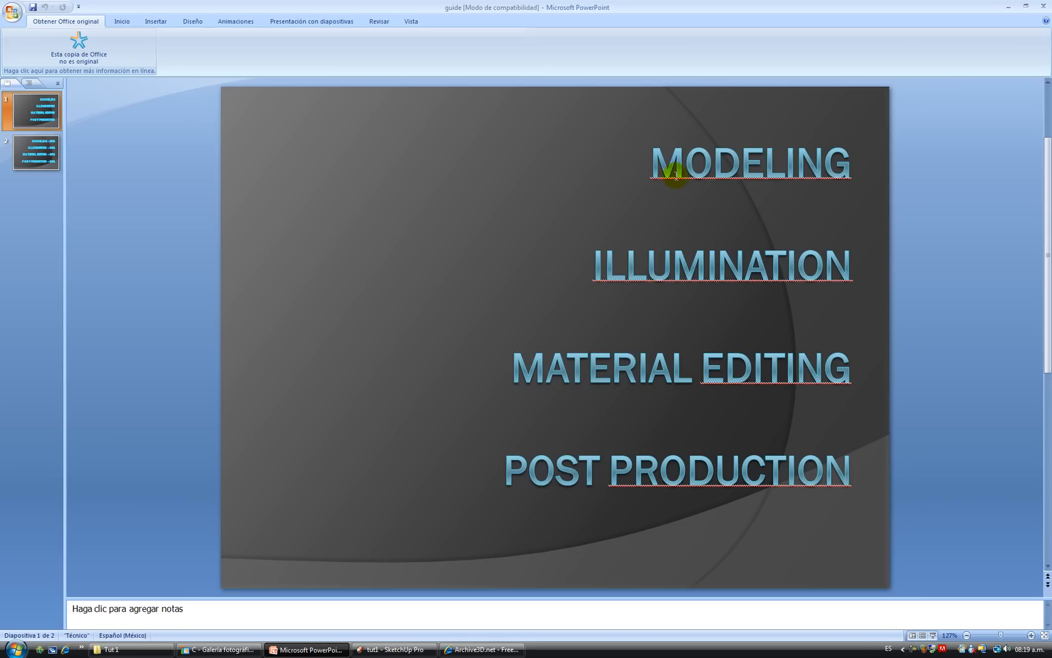
pyautogui.moveTo(695, 201)
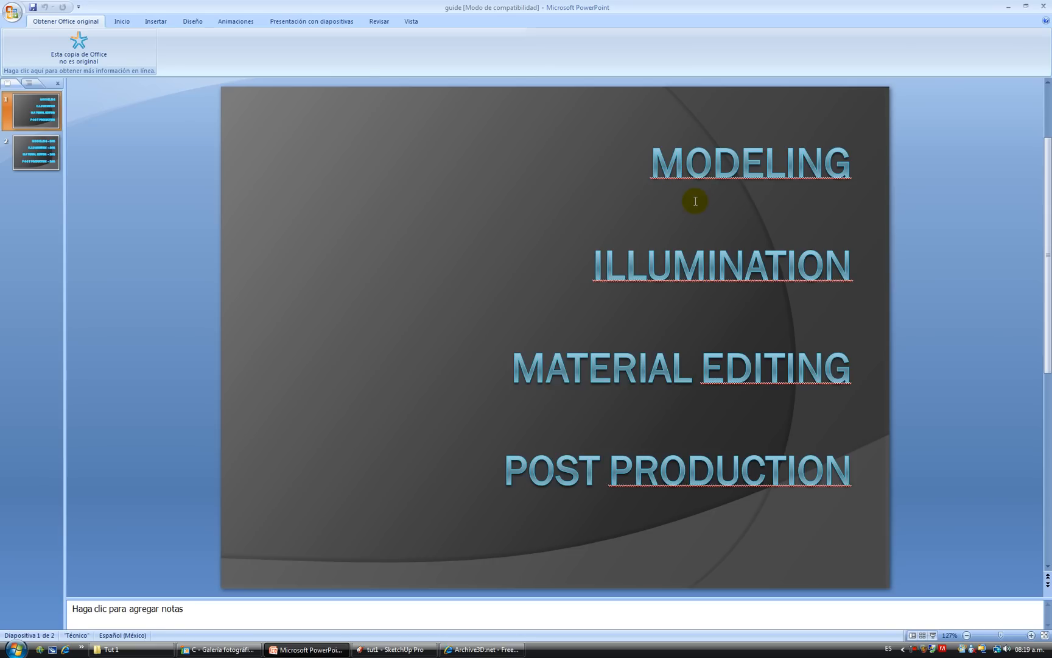
pyautogui.moveTo(684, 236)
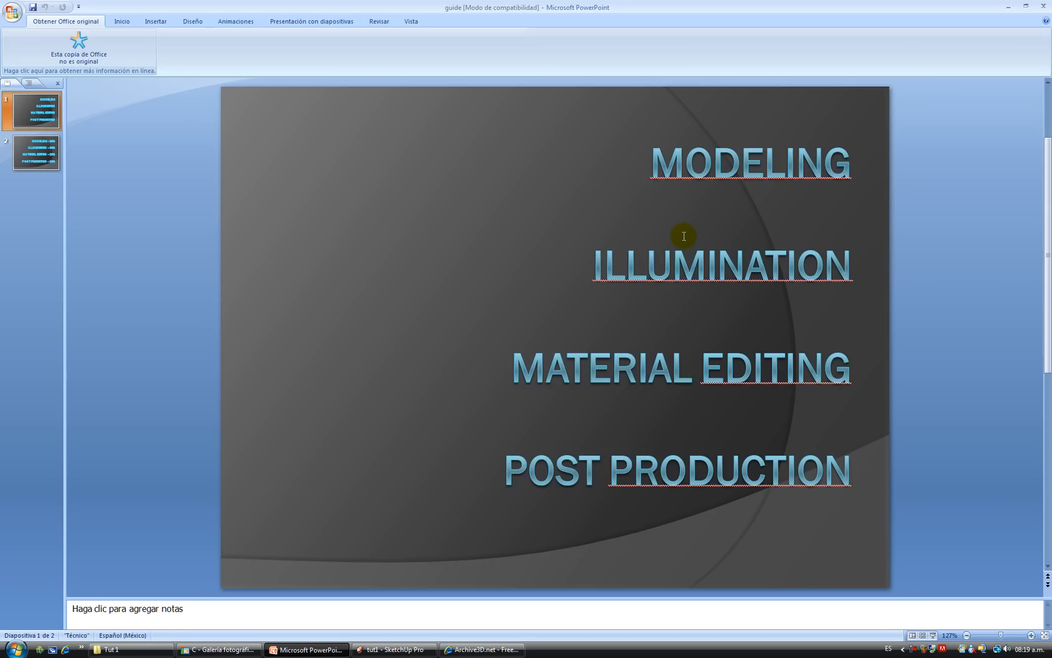
pyautogui.moveTo(672, 321)
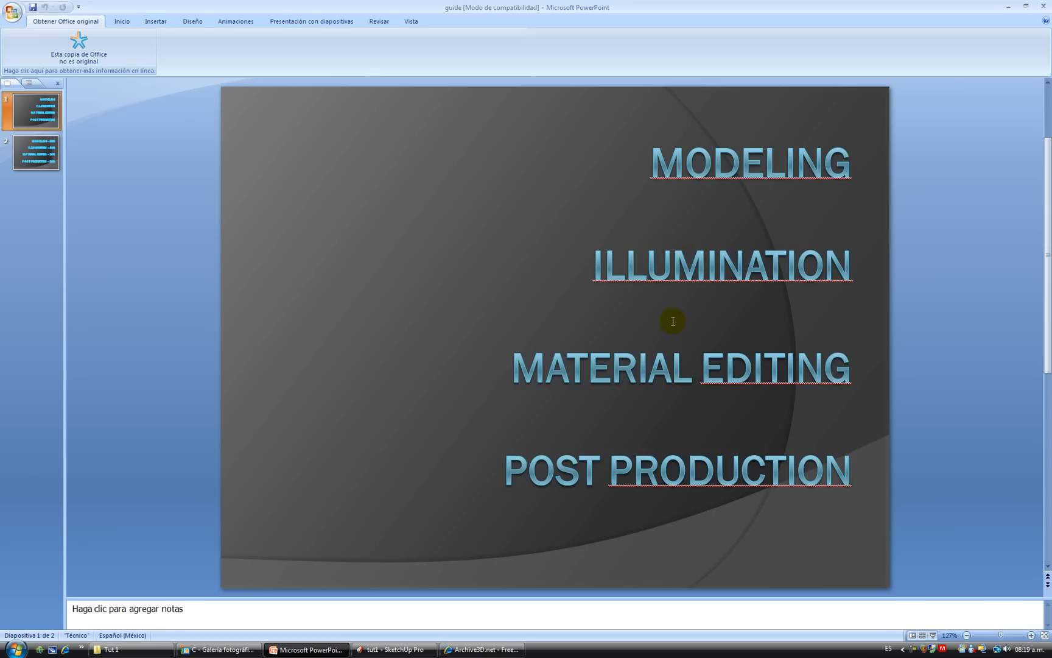
pyautogui.moveTo(718, 366)
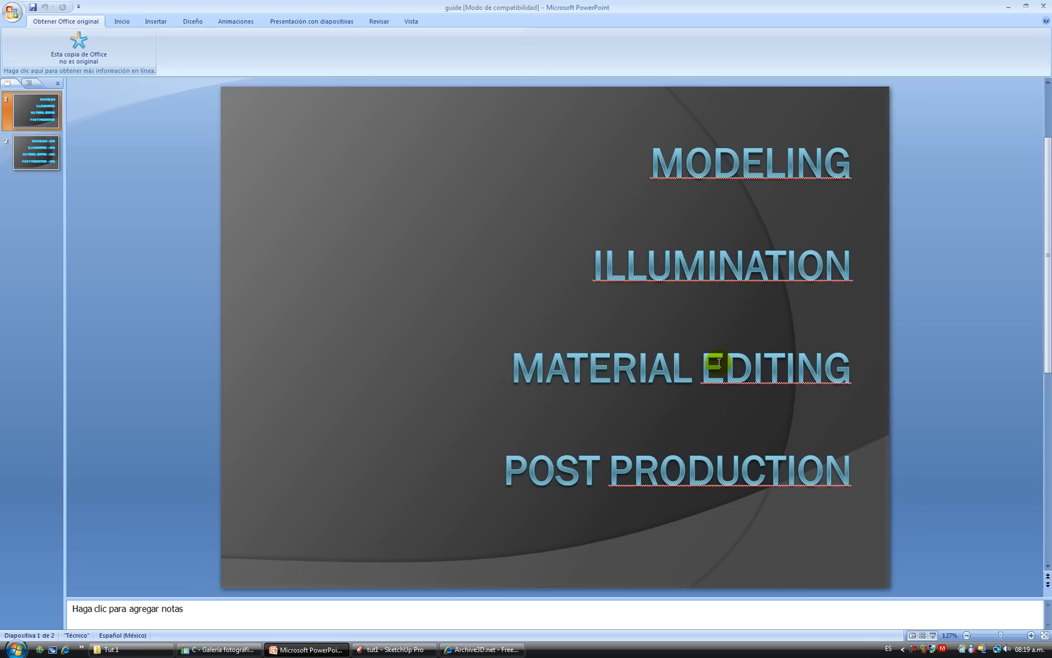
pyautogui.moveTo(697, 281)
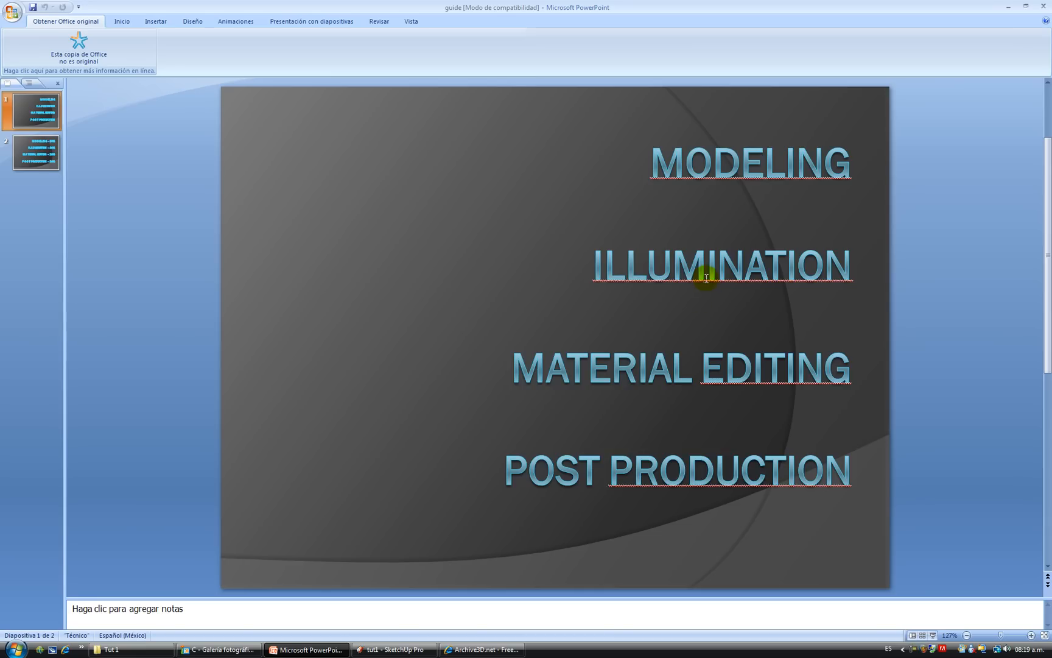
pyautogui.click(393, 648)
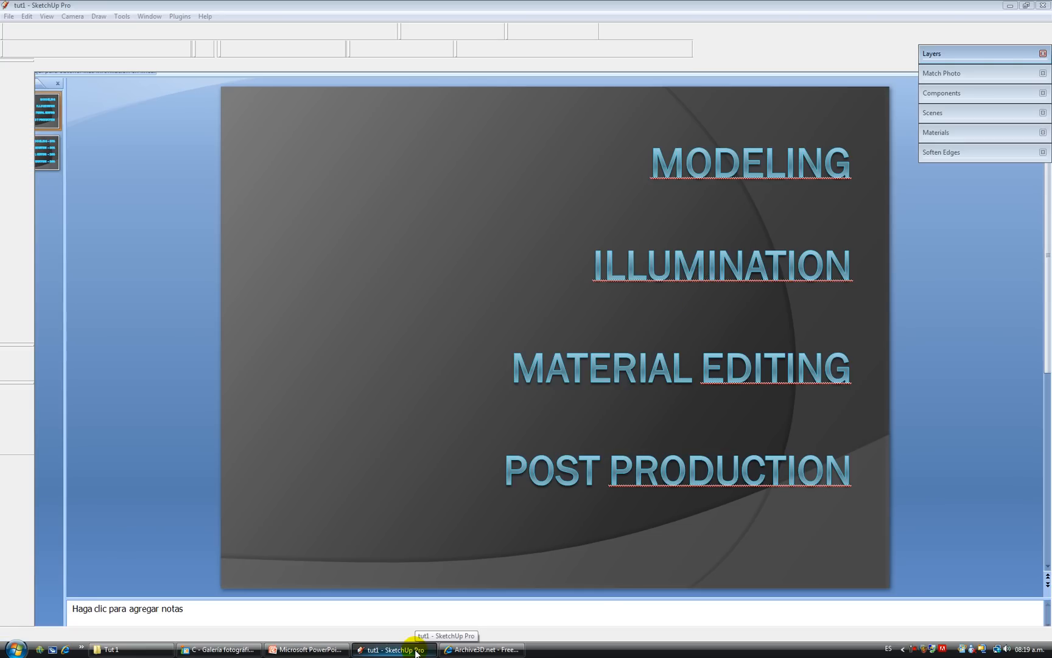
pyautogui.click(393, 649)
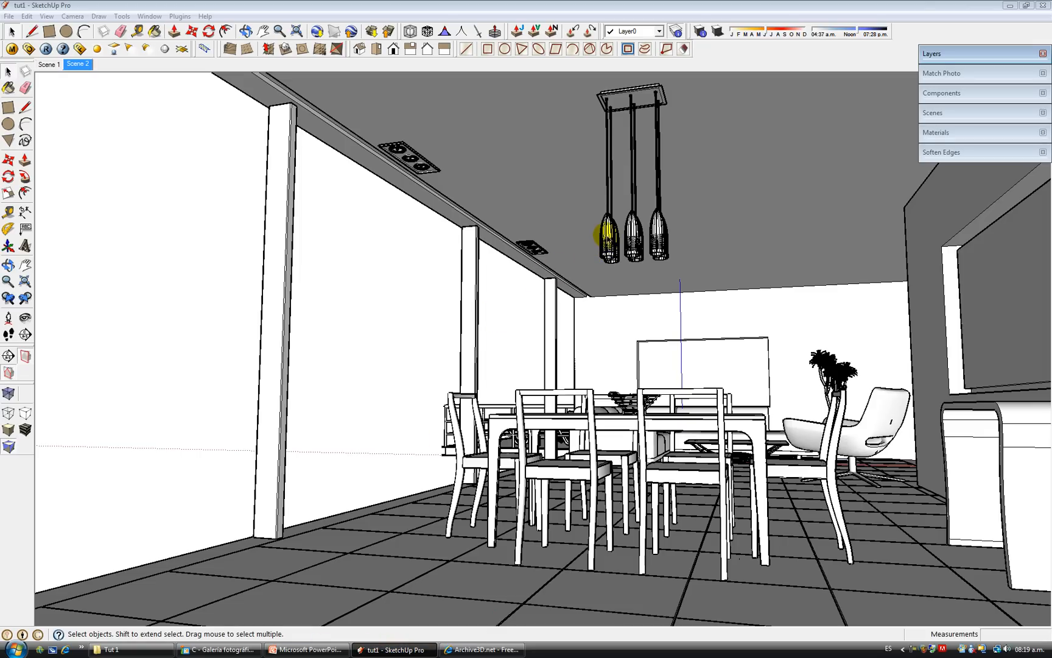
pyautogui.moveTo(805, 180)
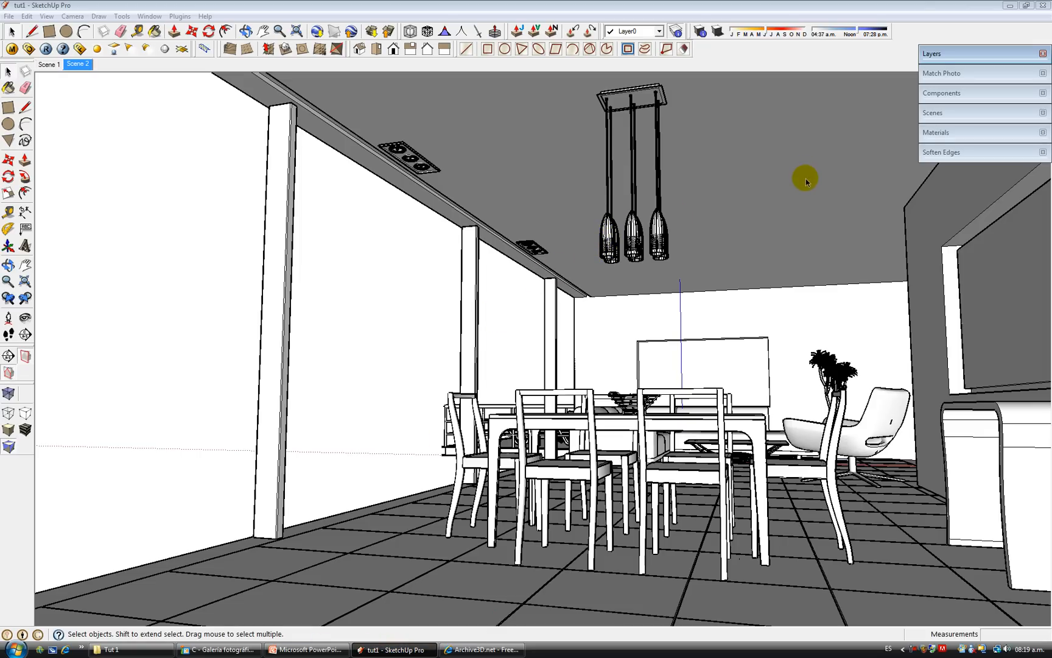
pyautogui.moveTo(820, 176)
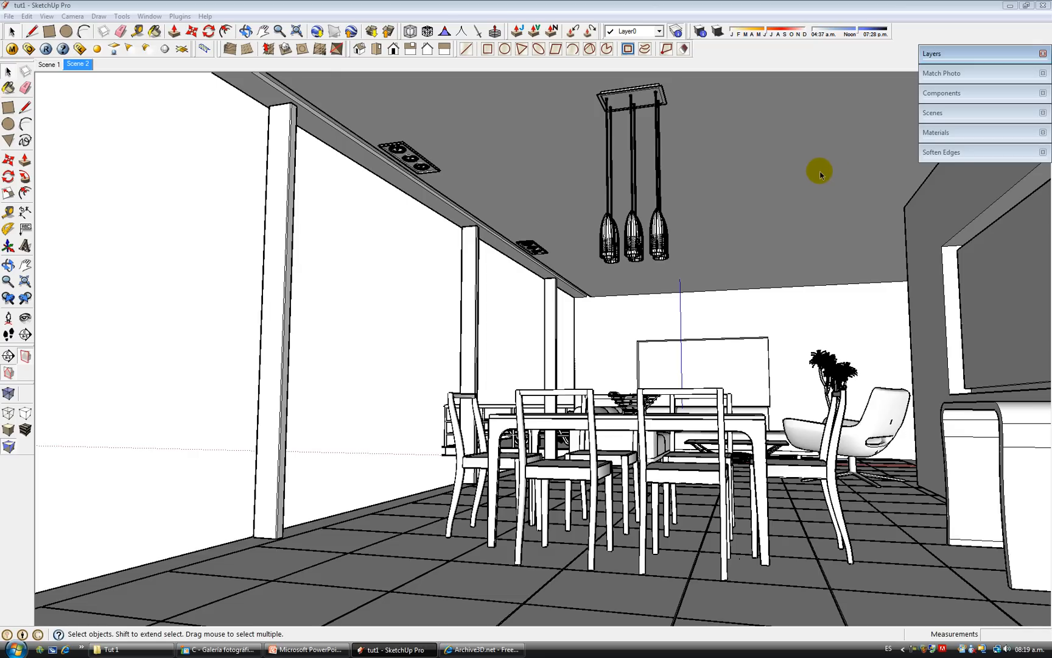
pyautogui.moveTo(814, 187)
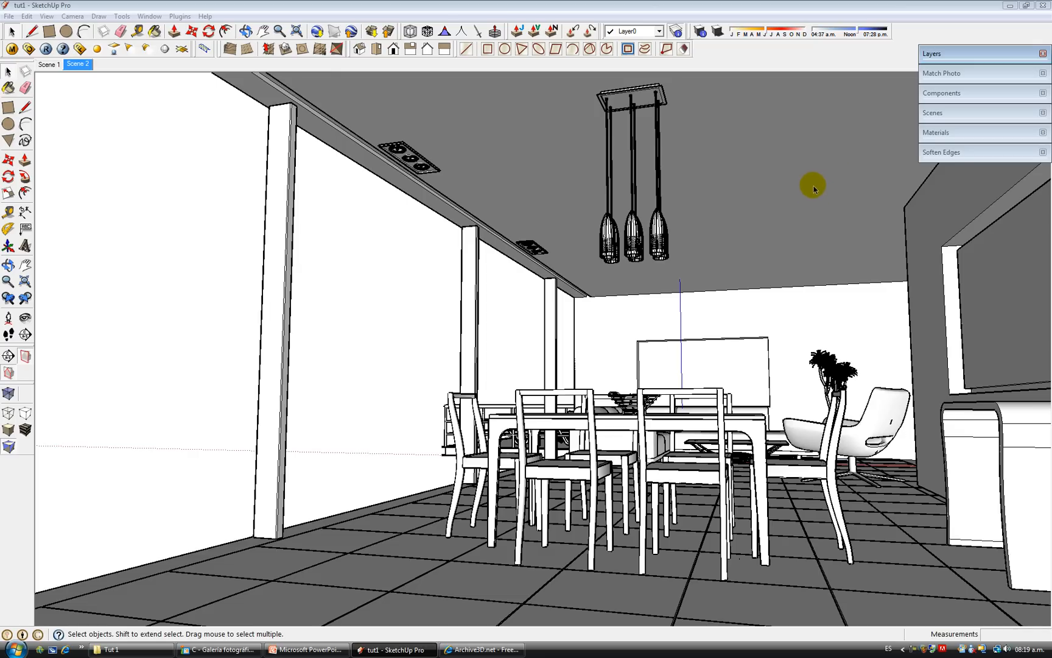
pyautogui.moveTo(821, 236)
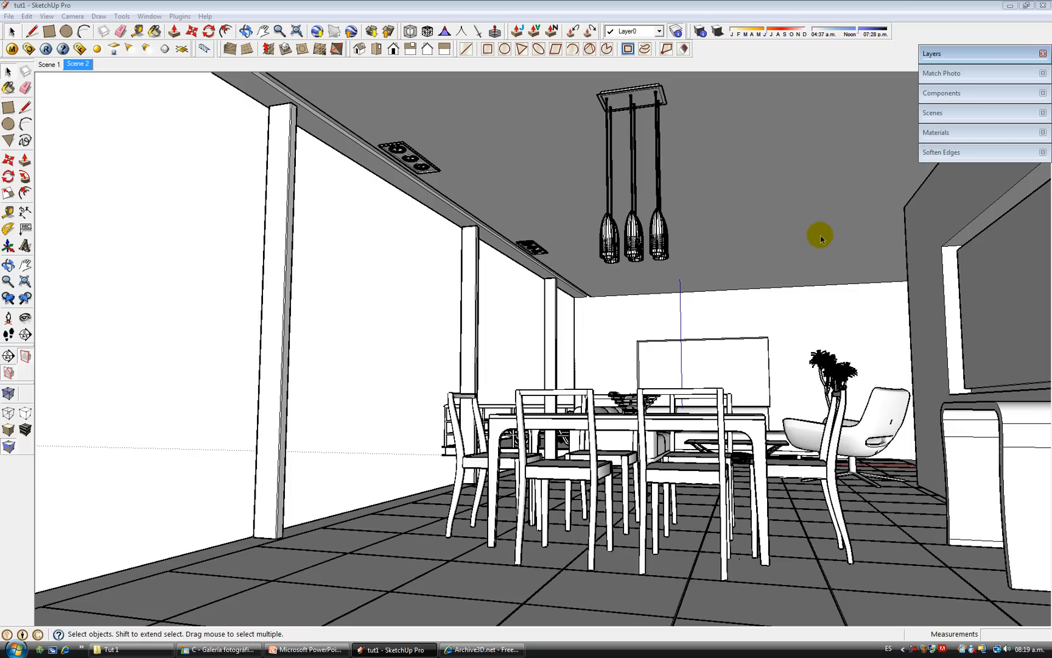
pyautogui.moveTo(893, 100)
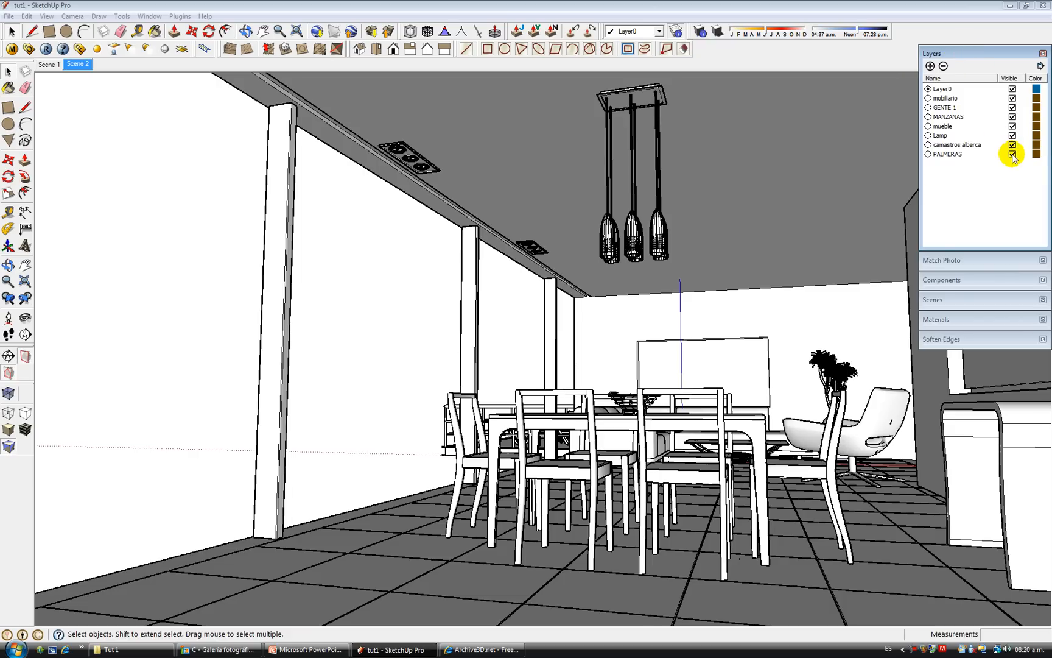
# Uncheck Visible for all layers except Layer0, including mobiliario.
pyautogui.click(1012, 154)
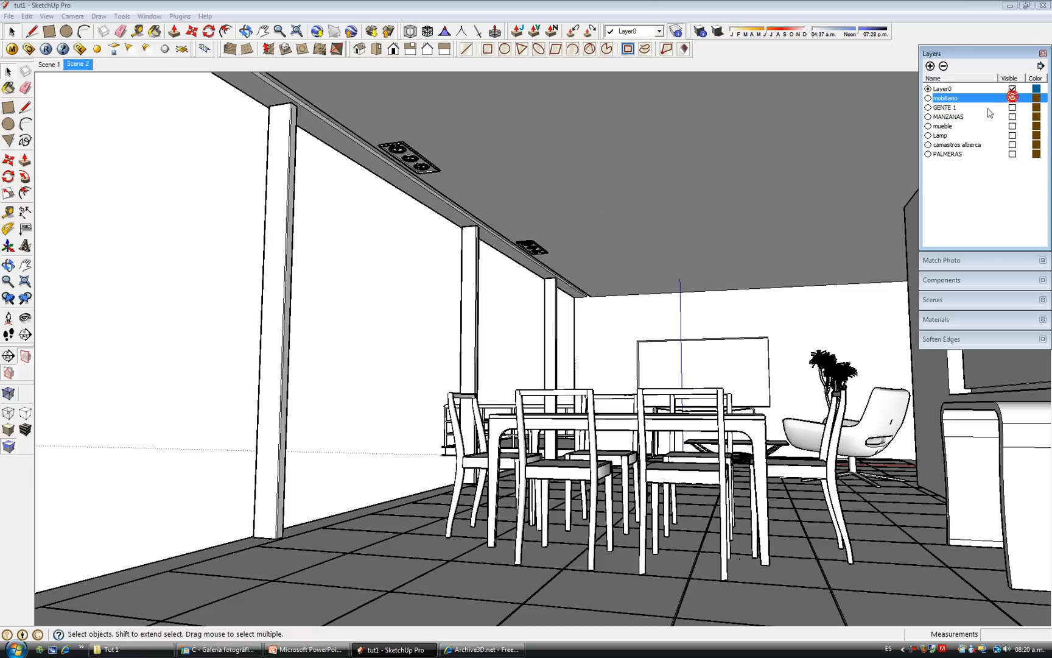
pyautogui.click(1012, 98)
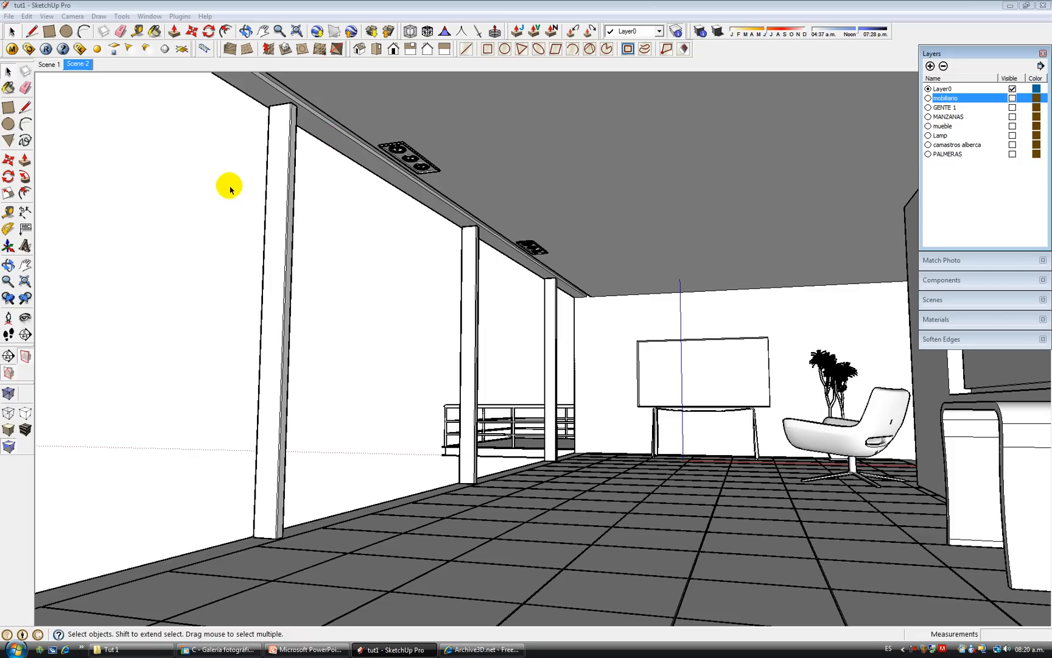
pyautogui.moveTo(212, 202)
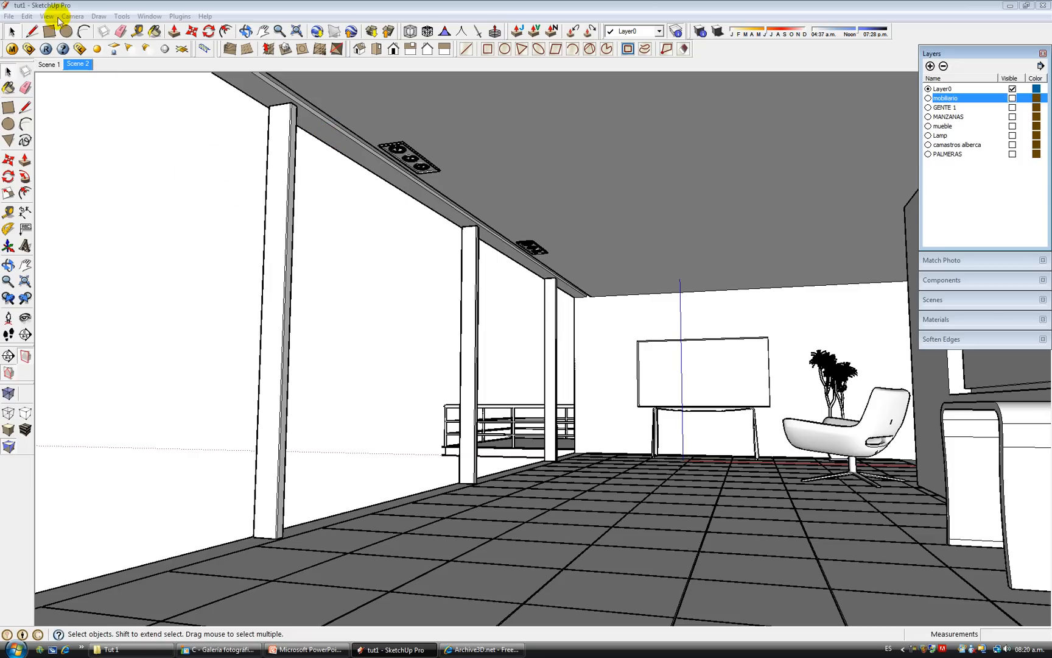
# Use the View menu's Edge Style option to show the whole building shell.
pyautogui.click(46, 16)
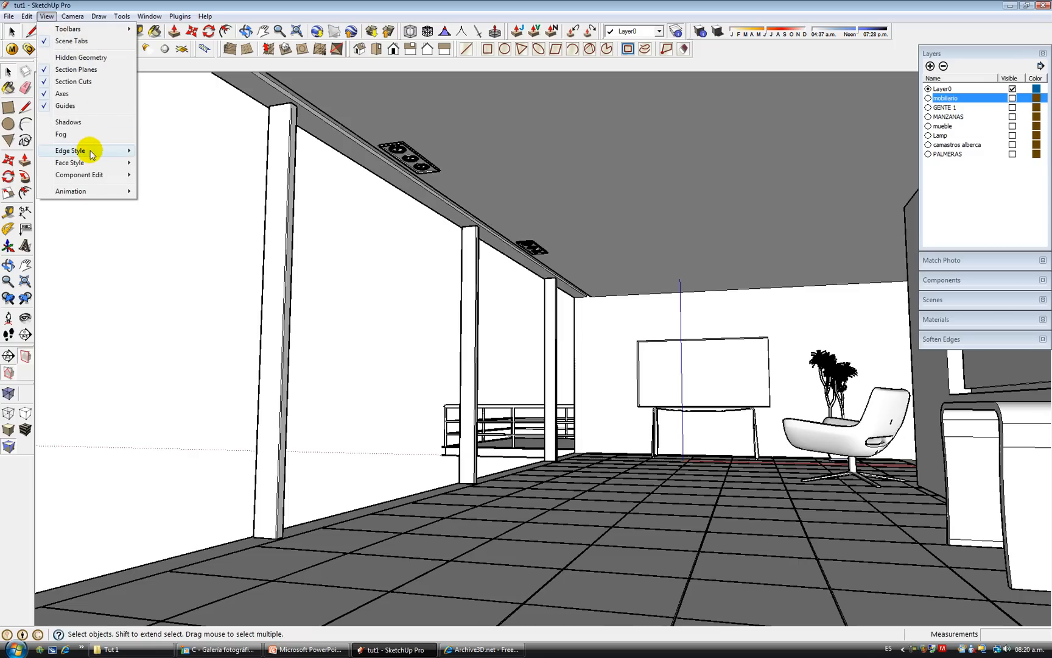
pyautogui.click(70, 150)
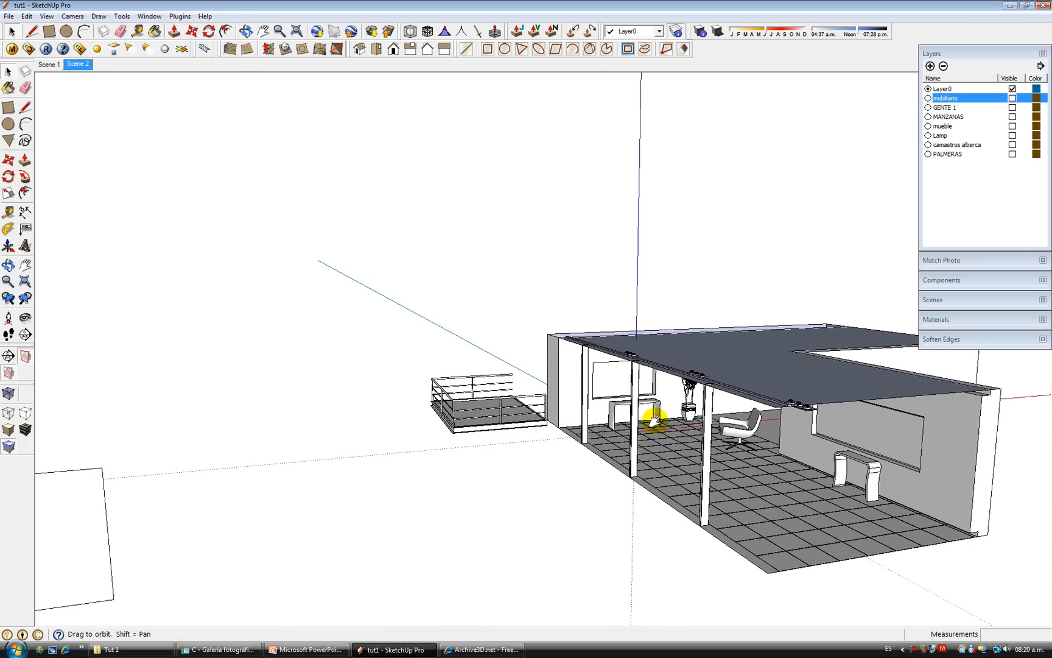
# Restore all layers in the saved dining-room view, then show the photoreal render.
pyautogui.click(77, 64)
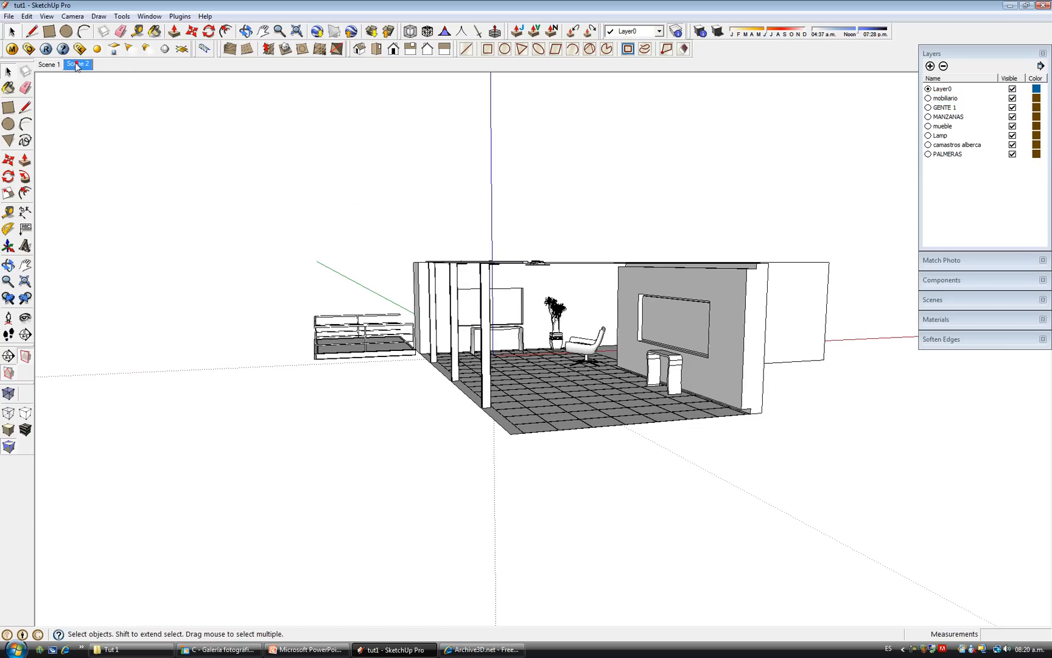
pyautogui.click(77, 65)
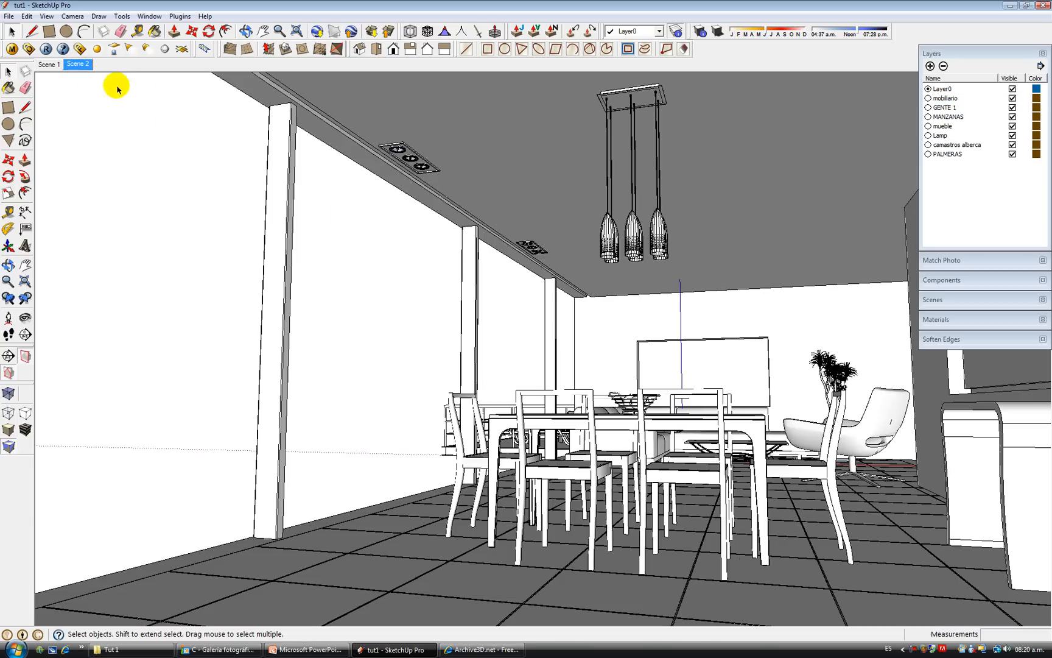
pyautogui.moveTo(538, 341)
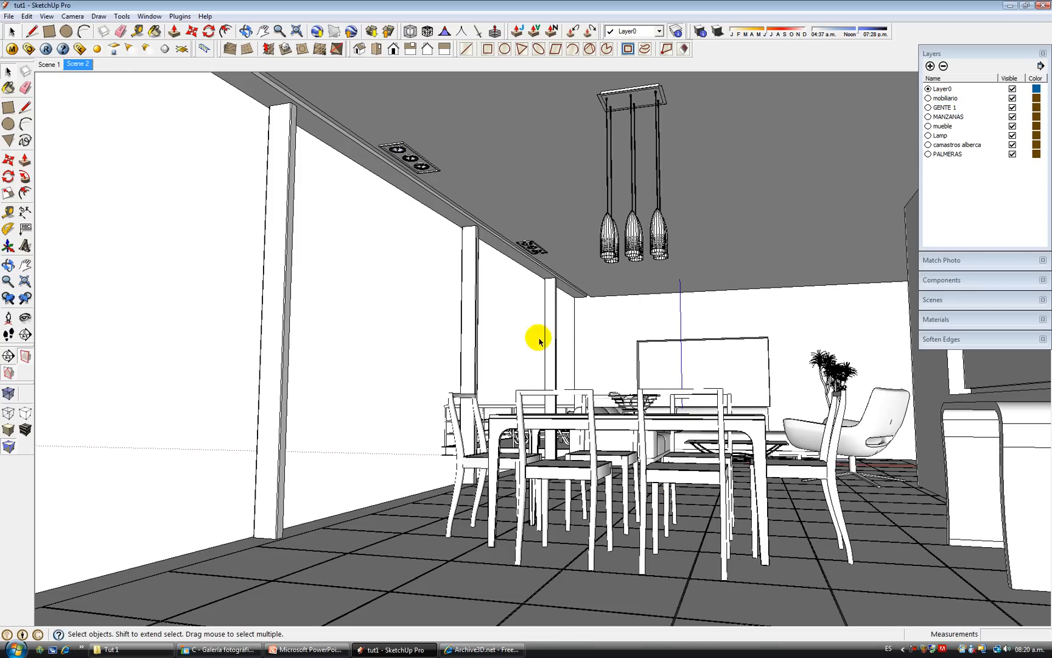
pyautogui.moveTo(665, 263)
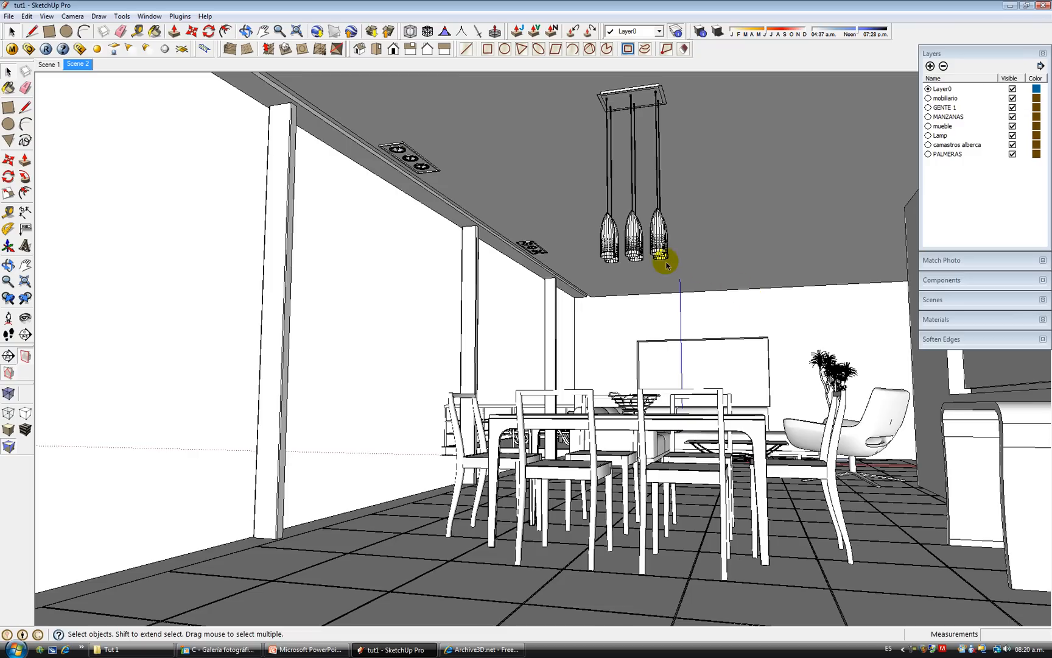
pyautogui.moveTo(437, 283)
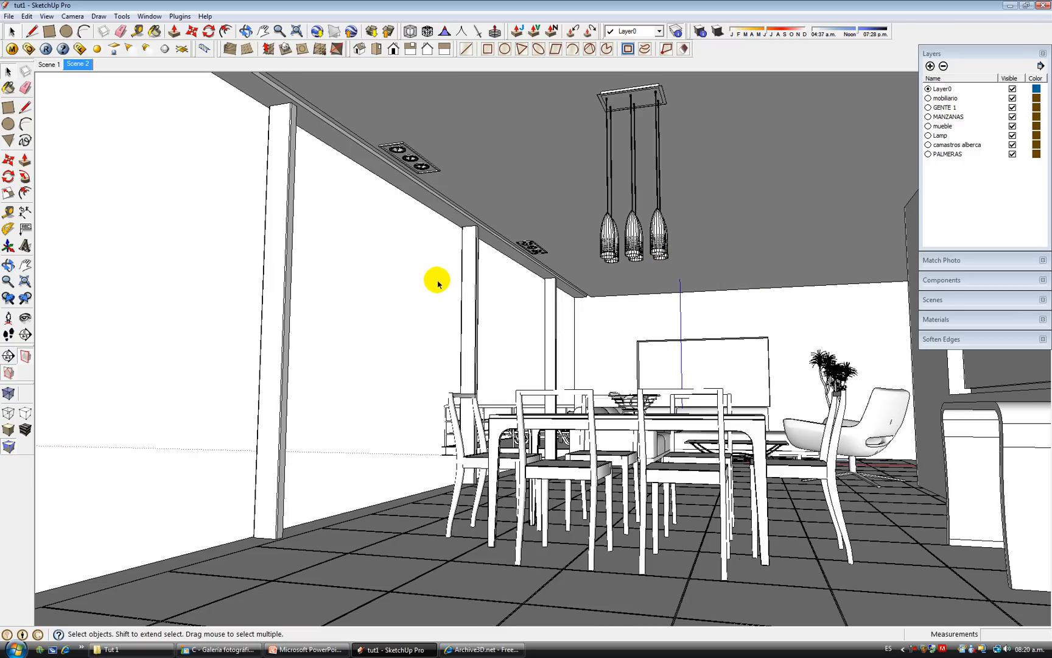
pyautogui.moveTo(553, 410)
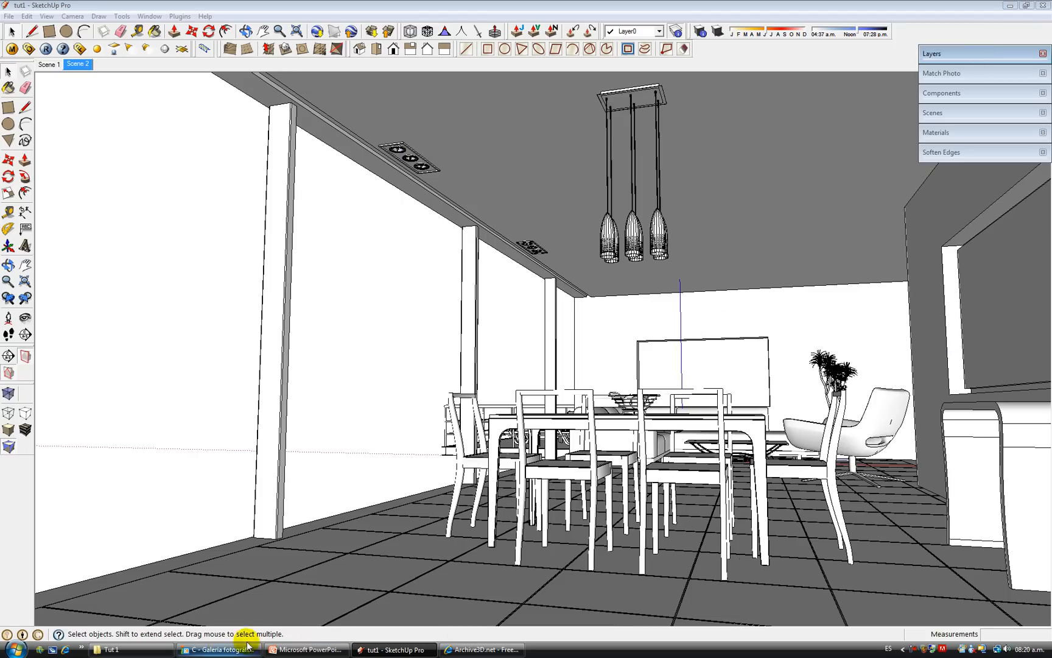
pyautogui.moveTo(680, 413)
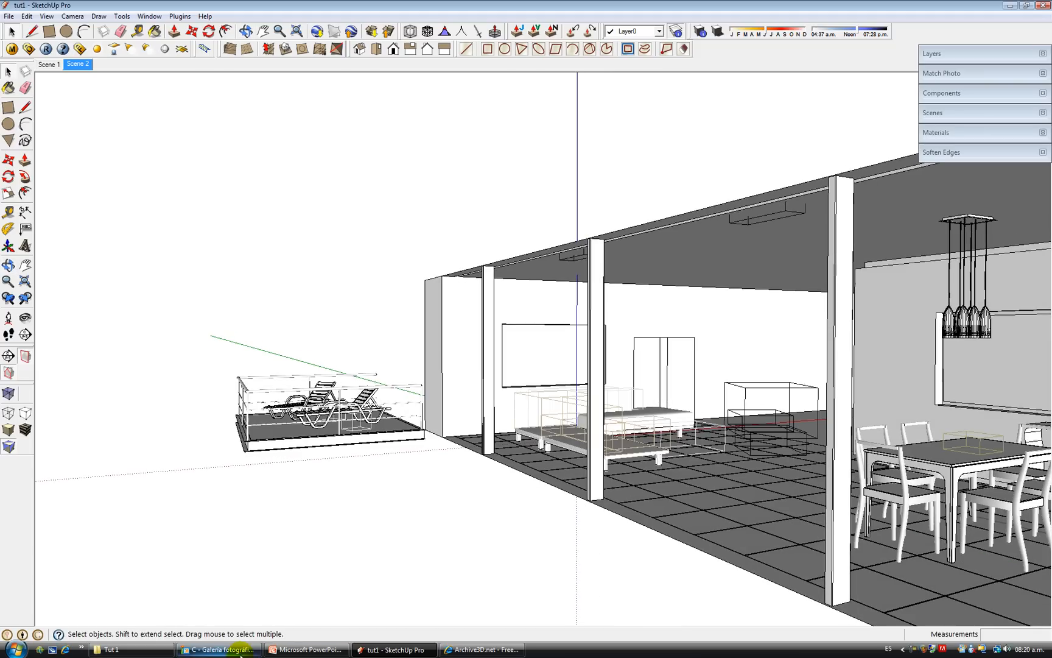
pyautogui.click(218, 649)
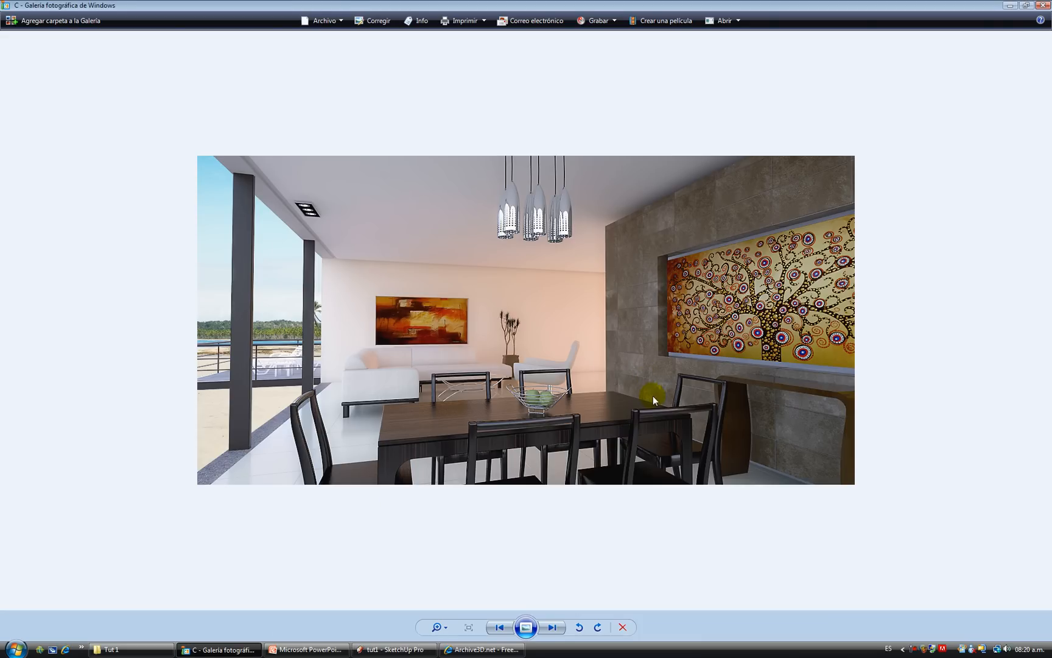
pyautogui.moveTo(723, 394)
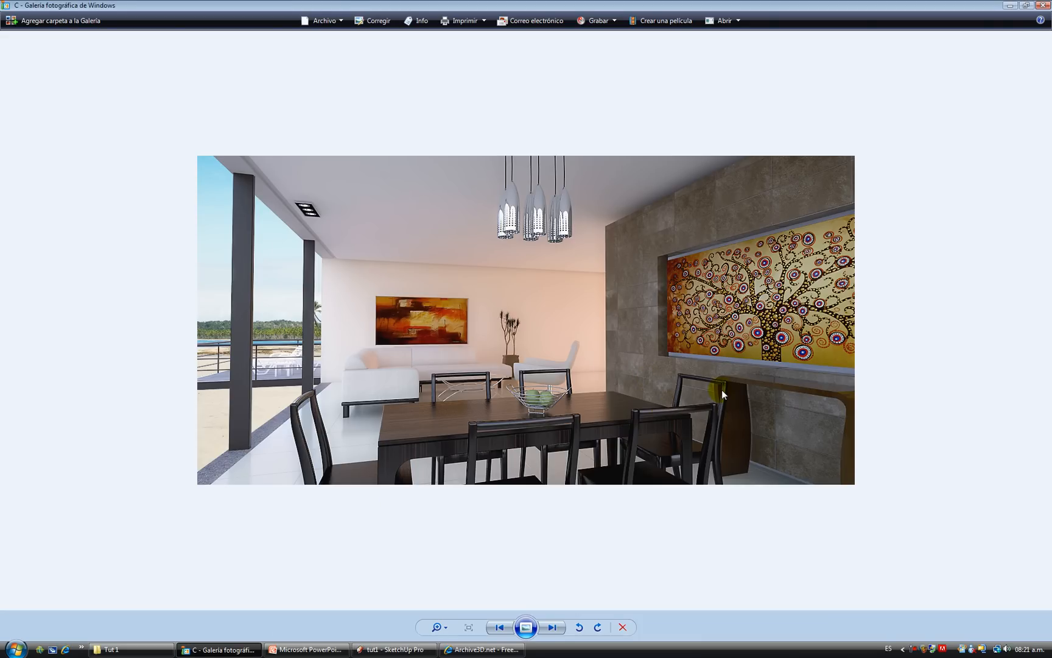
pyautogui.moveTo(528, 343)
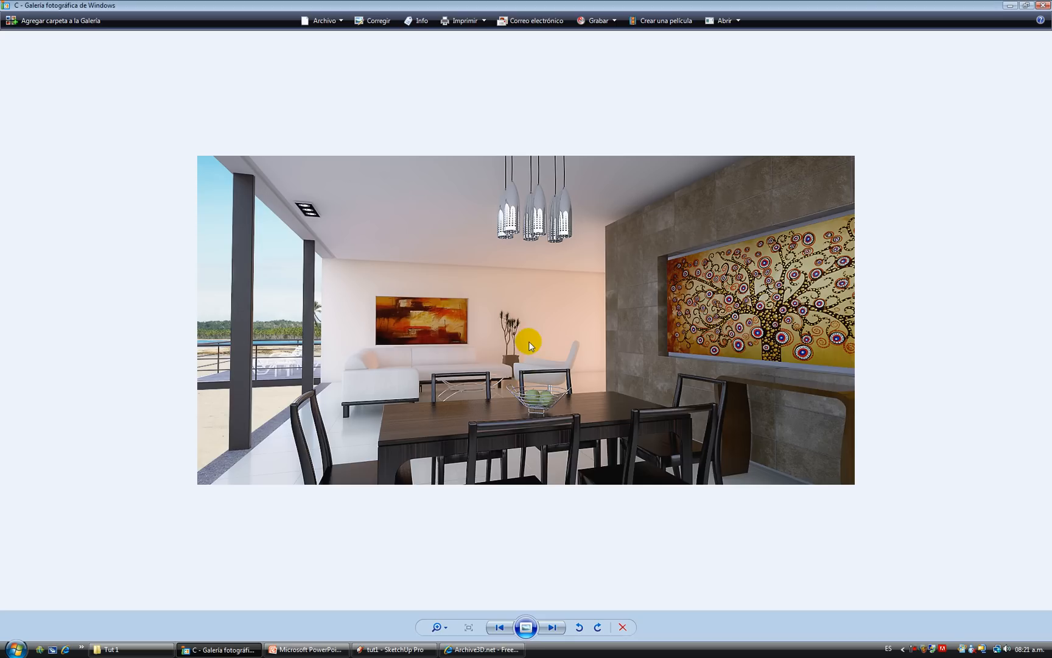
pyautogui.moveTo(611, 197)
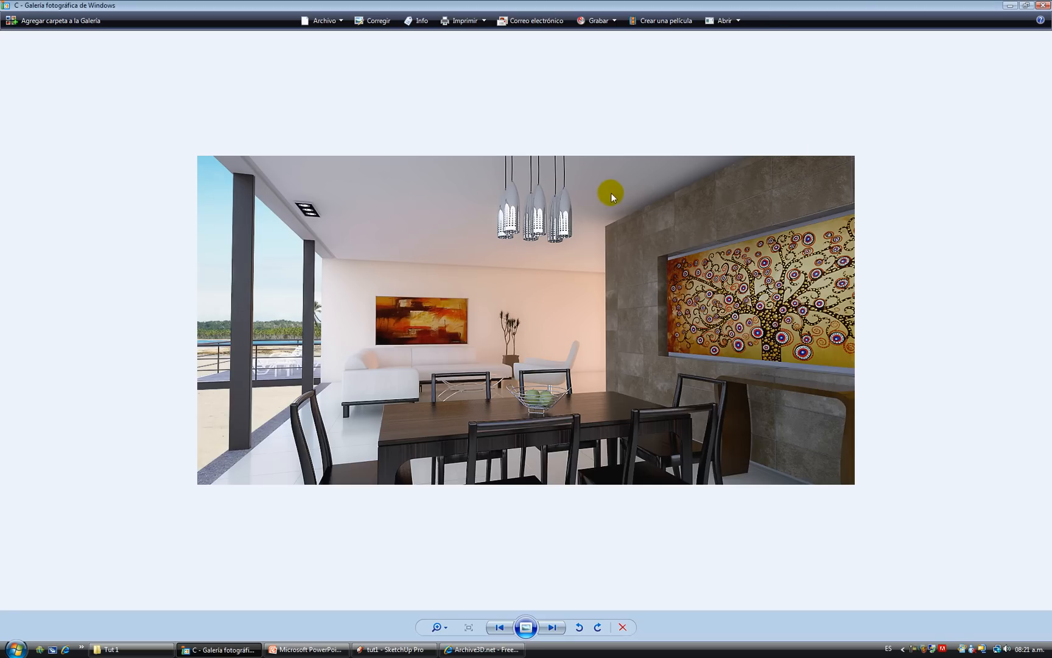
pyautogui.moveTo(604, 215)
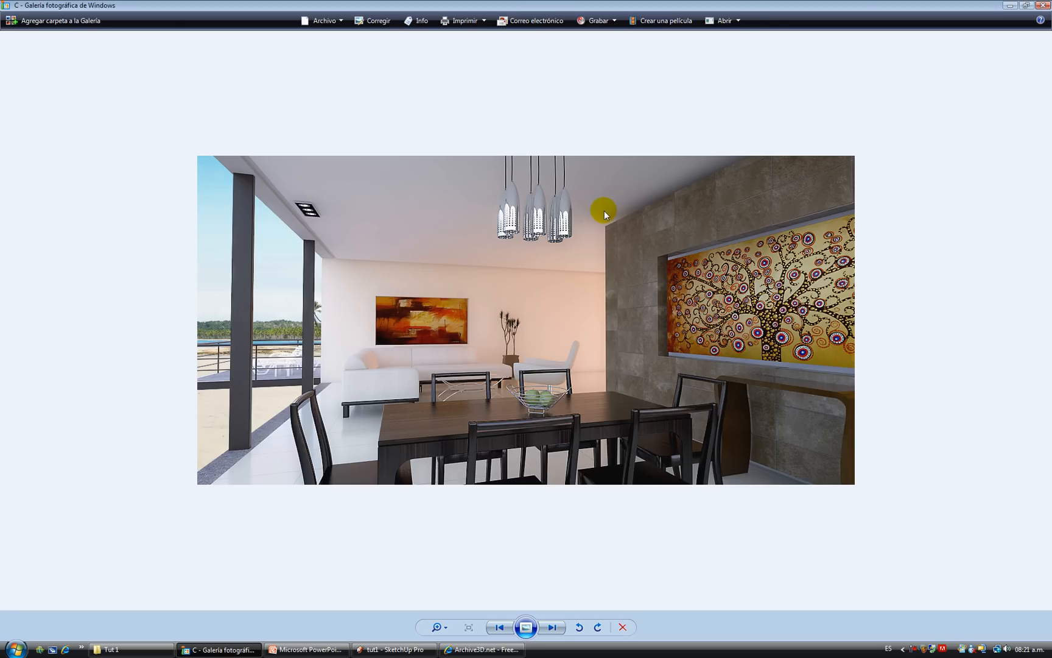
pyautogui.moveTo(606, 415)
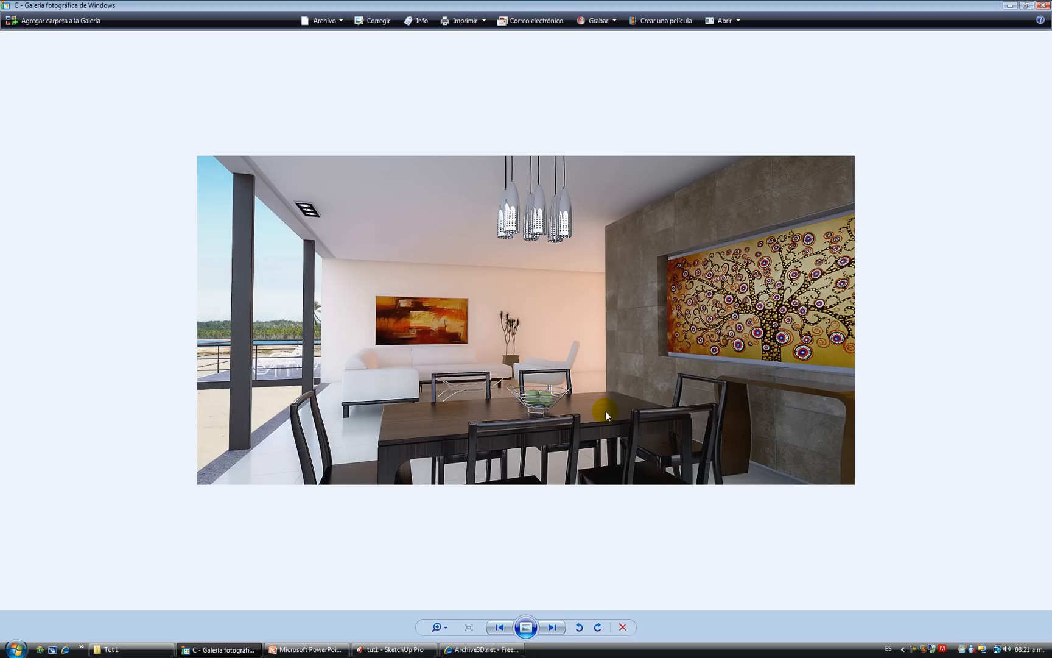
pyautogui.moveTo(767, 461)
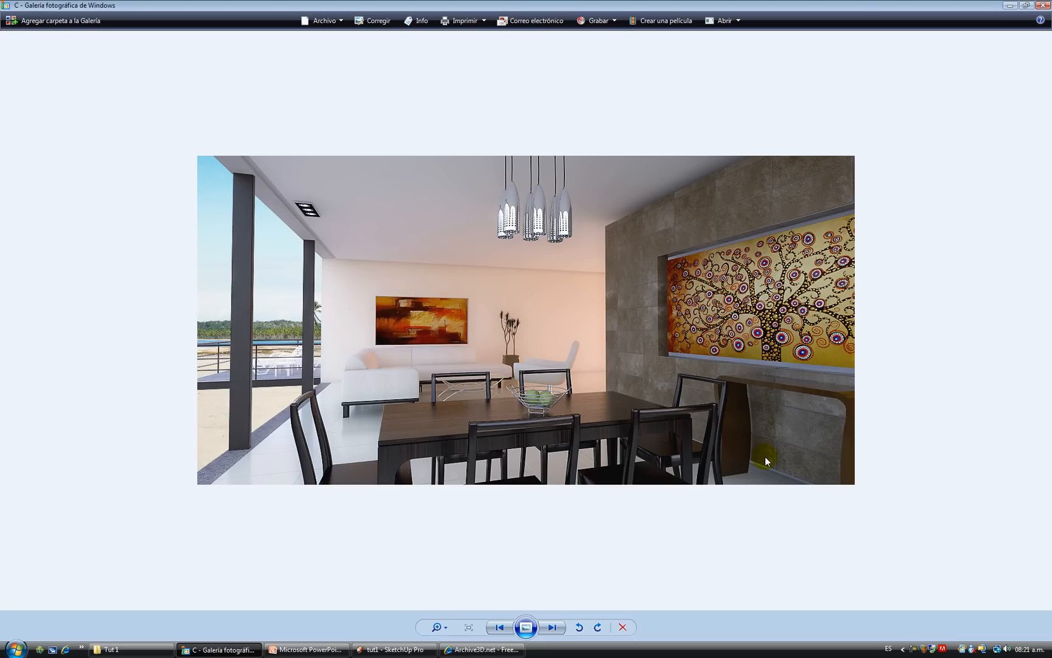
pyautogui.moveTo(593, 455)
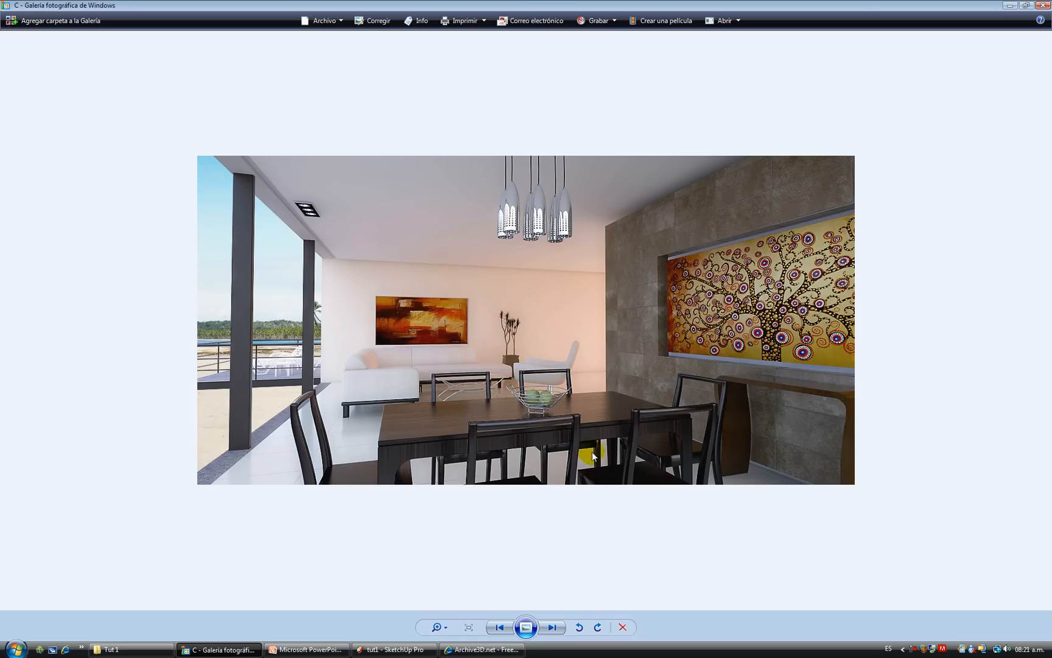
pyautogui.moveTo(542, 497)
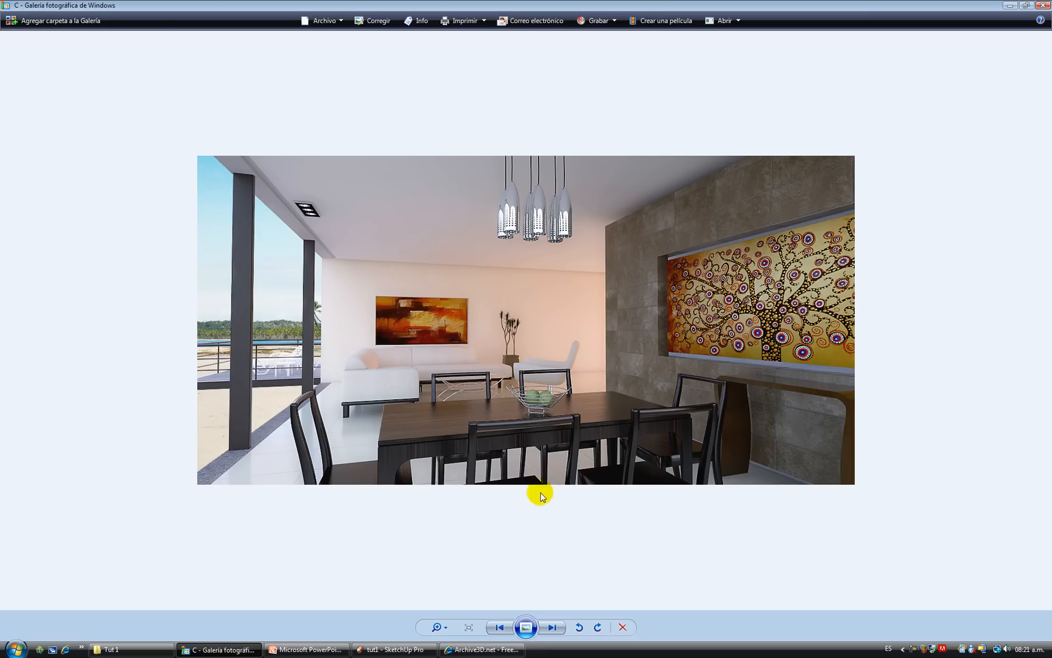
pyautogui.moveTo(220, 649)
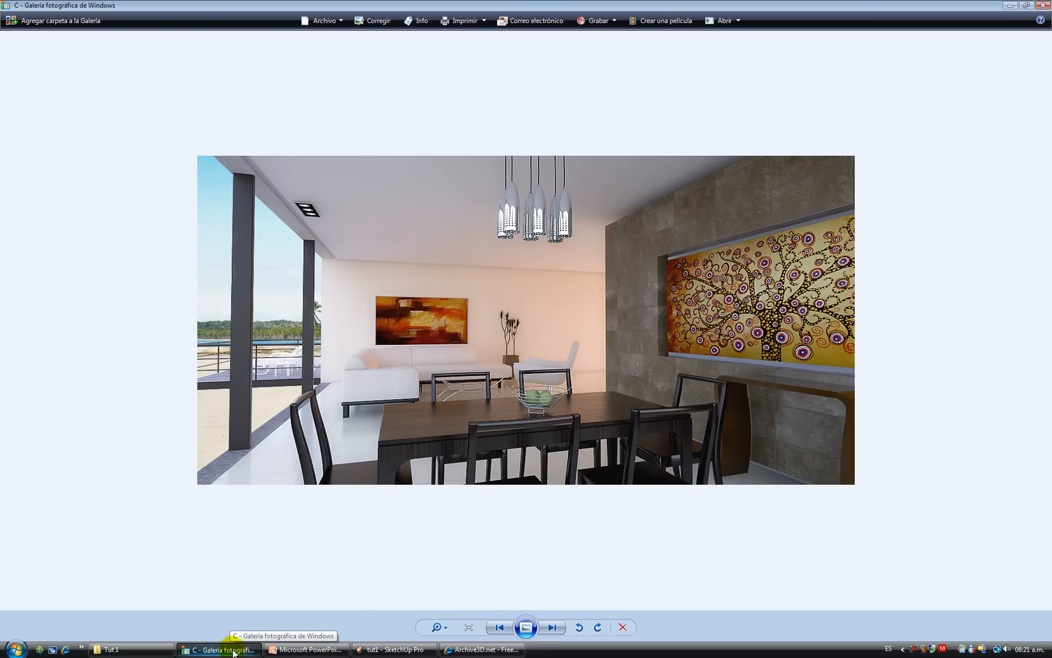
pyautogui.moveTo(395, 649)
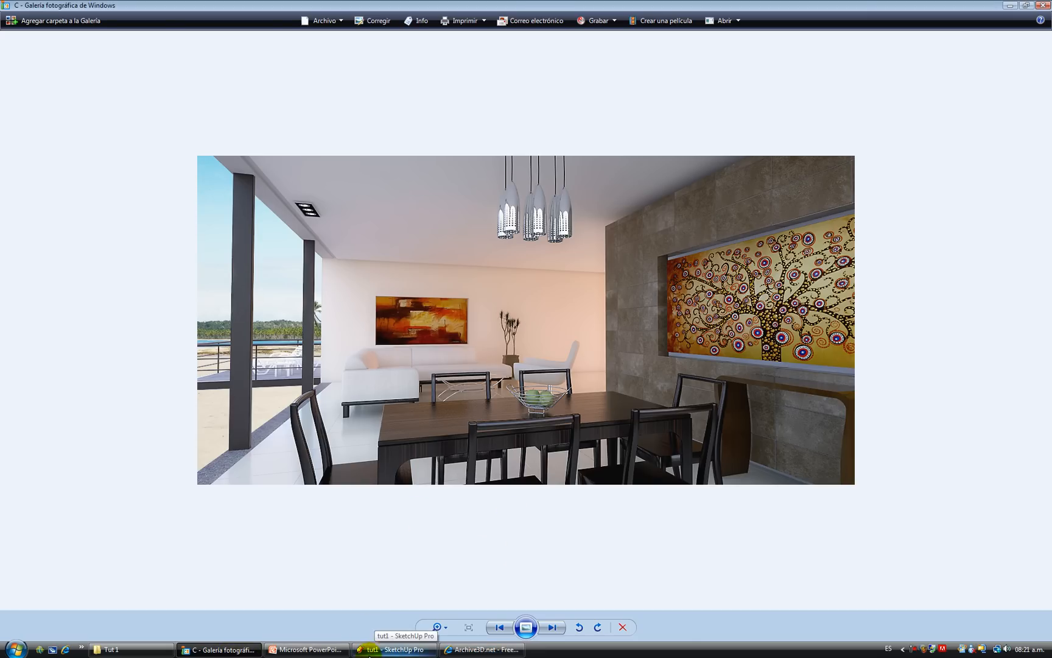
# After reviewing the render, return to SketchUp, then bring up the workflow presentation.
pyautogui.click(393, 649)
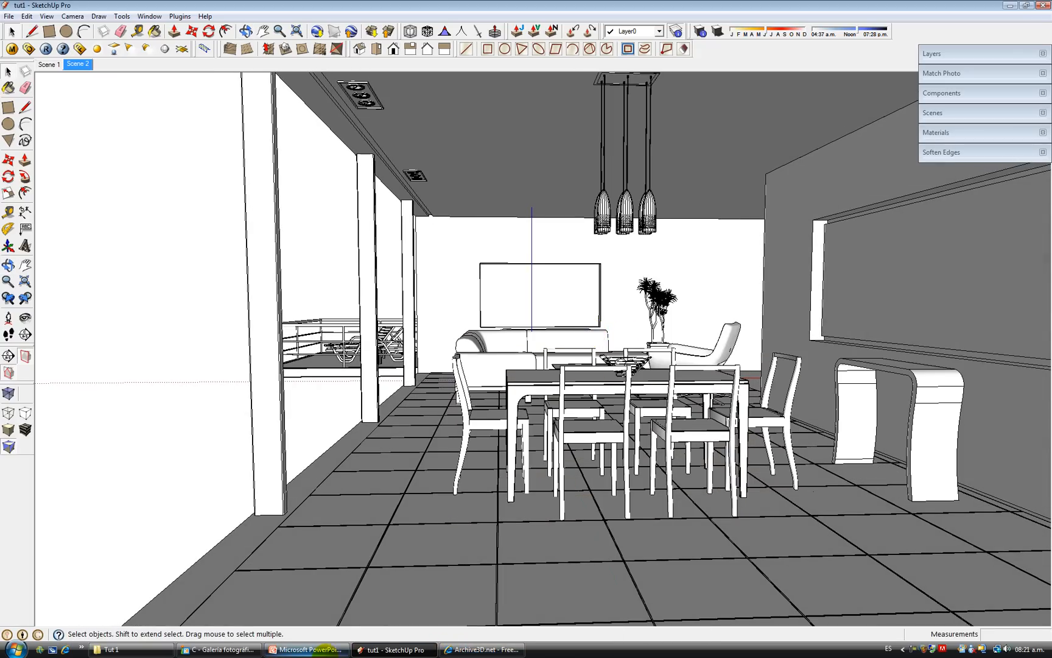
pyautogui.click(306, 650)
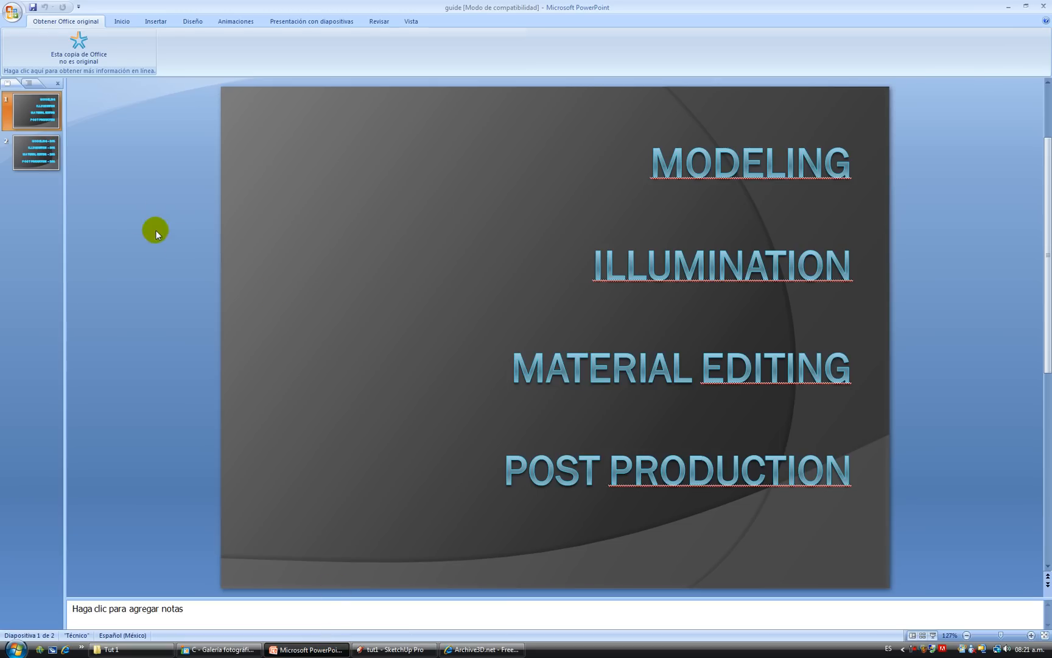
# Show slide 2 with the workflow percentages, then return to the SketchUp model.
pyautogui.click(35, 151)
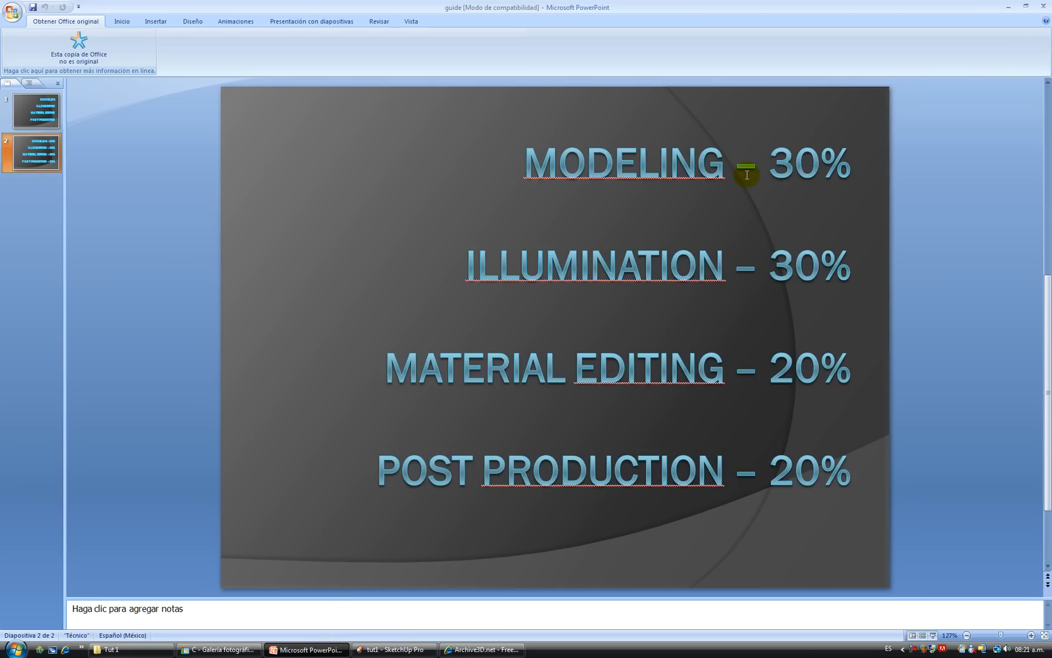
pyautogui.moveTo(877, 301)
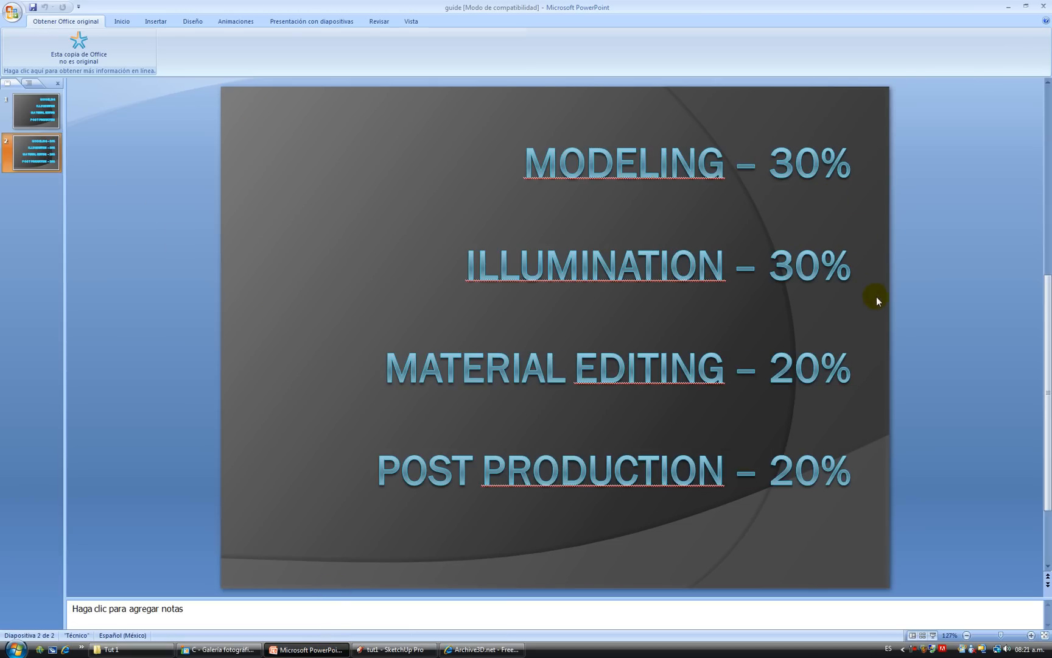
pyautogui.moveTo(852, 142)
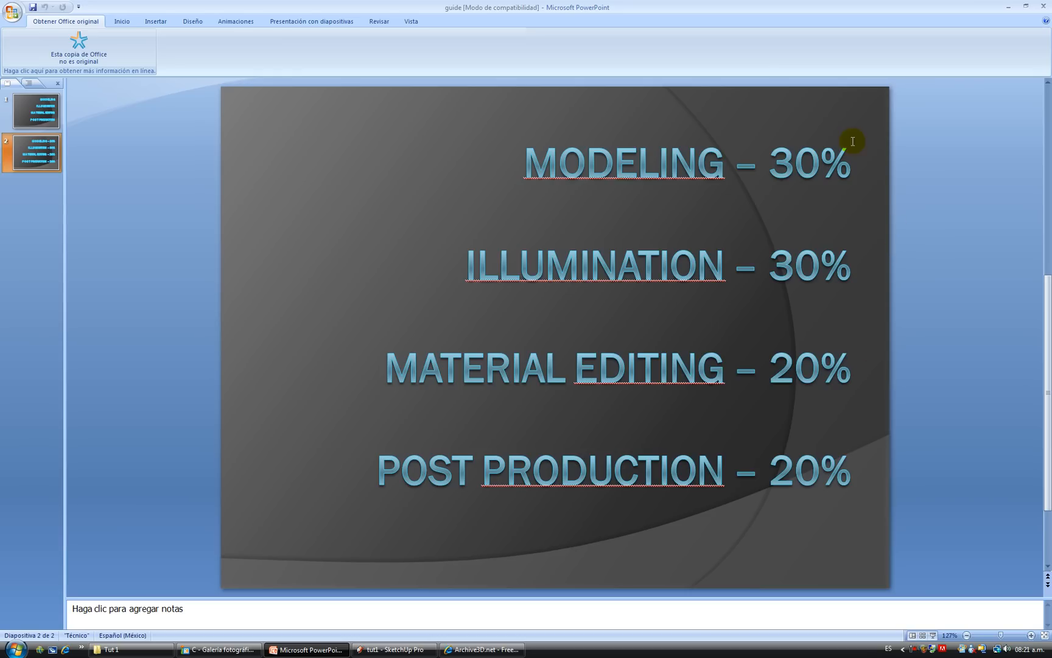
pyautogui.moveTo(866, 442)
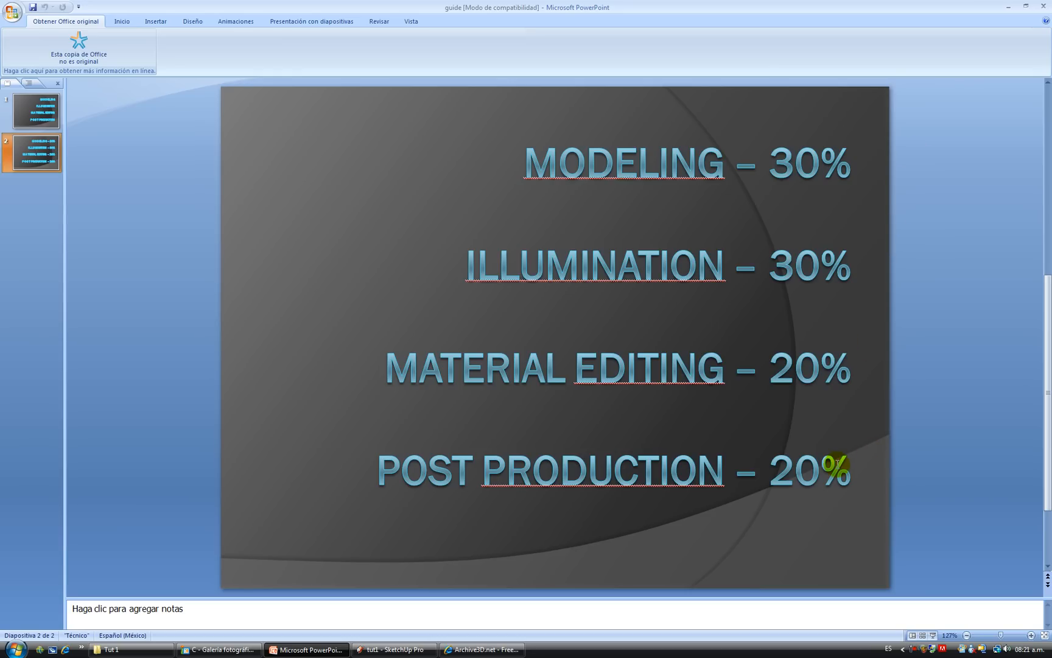
pyautogui.moveTo(803, 424)
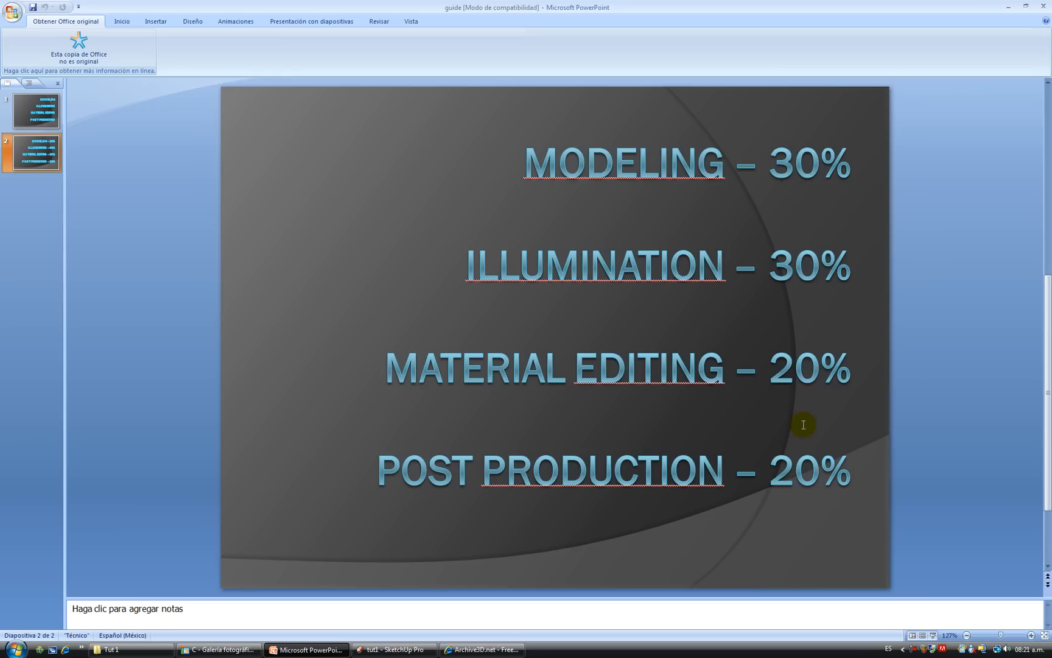
pyautogui.moveTo(802, 326)
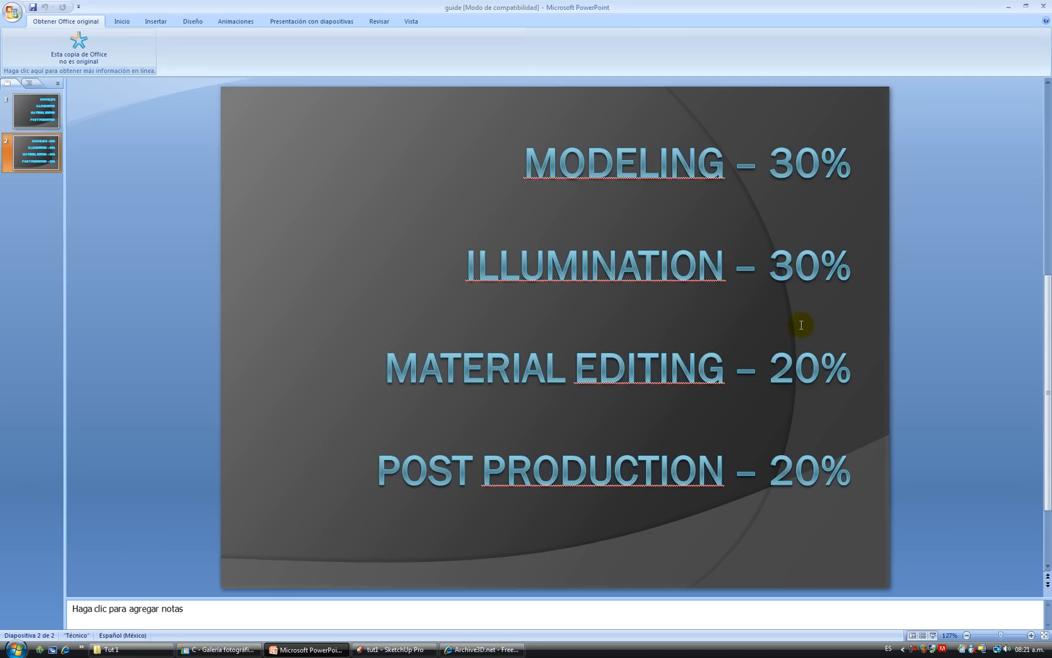
pyautogui.moveTo(883, 194)
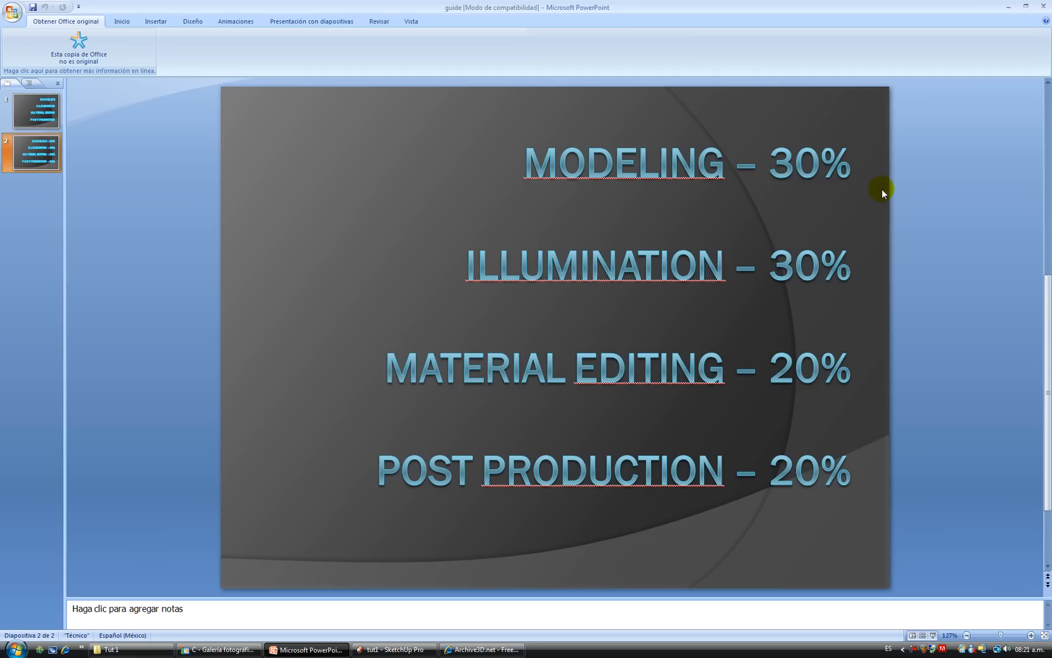
pyautogui.moveTo(676, 407)
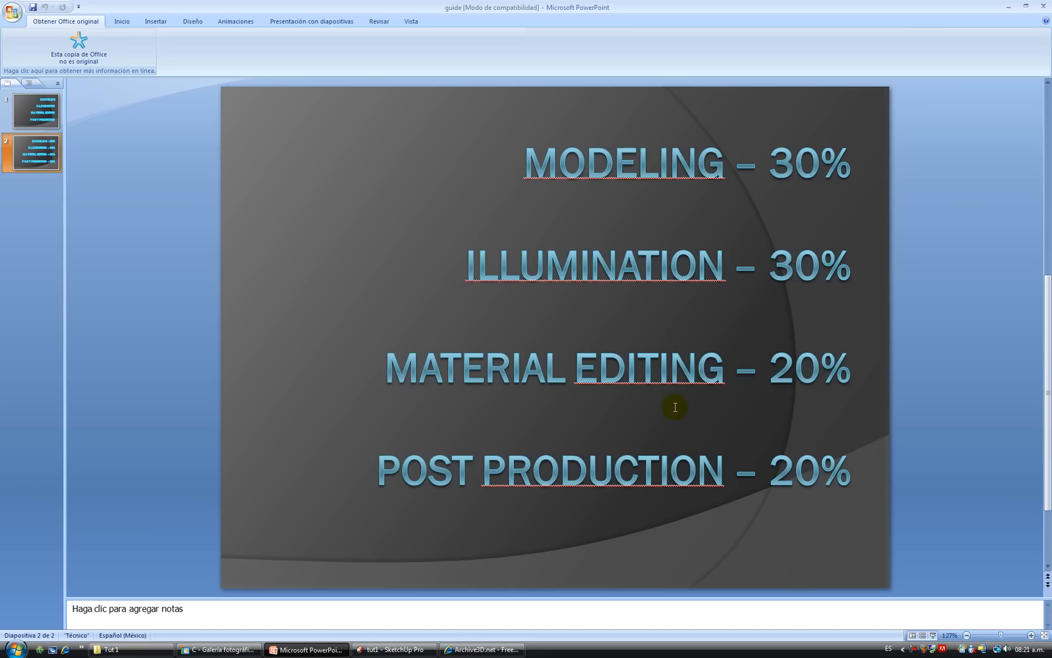
pyautogui.moveTo(958, 374)
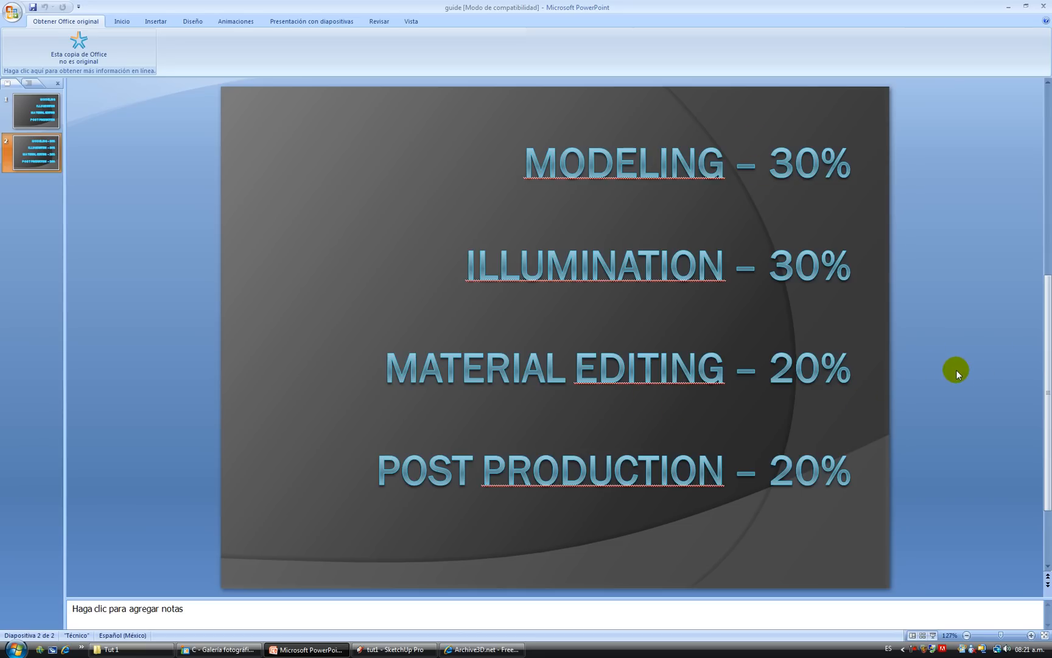
pyautogui.moveTo(671, 592)
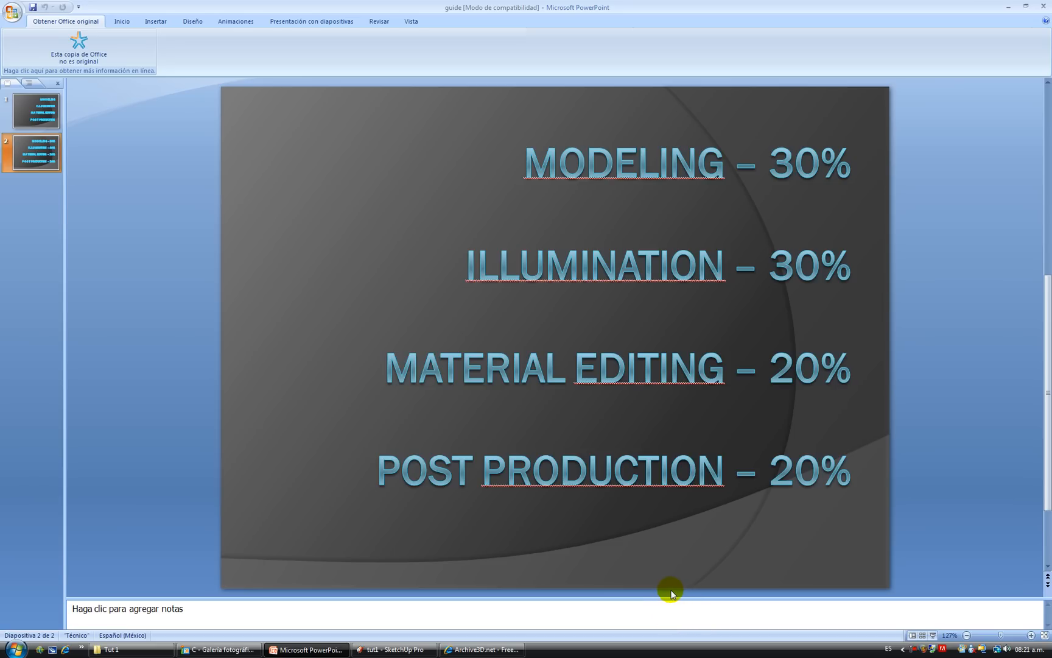
pyautogui.moveTo(659, 593)
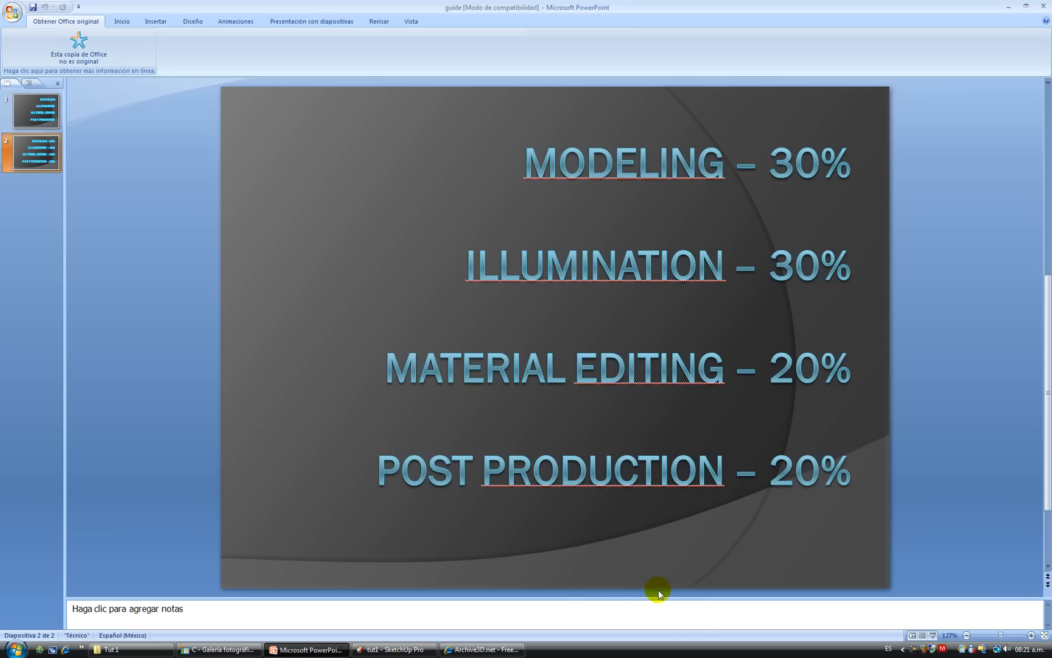
pyautogui.click(393, 649)
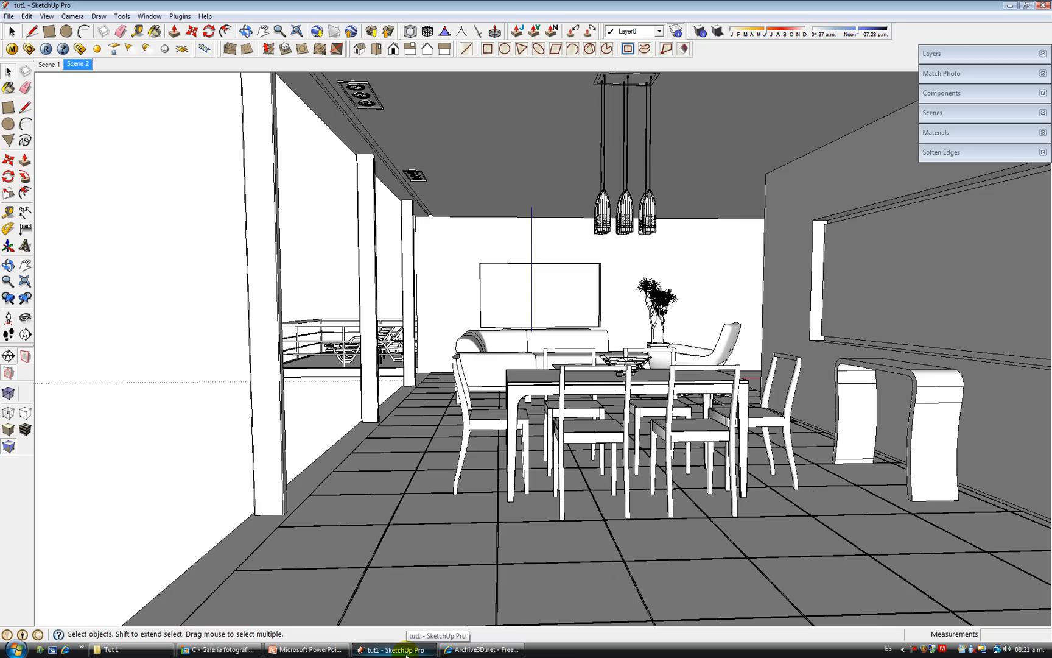